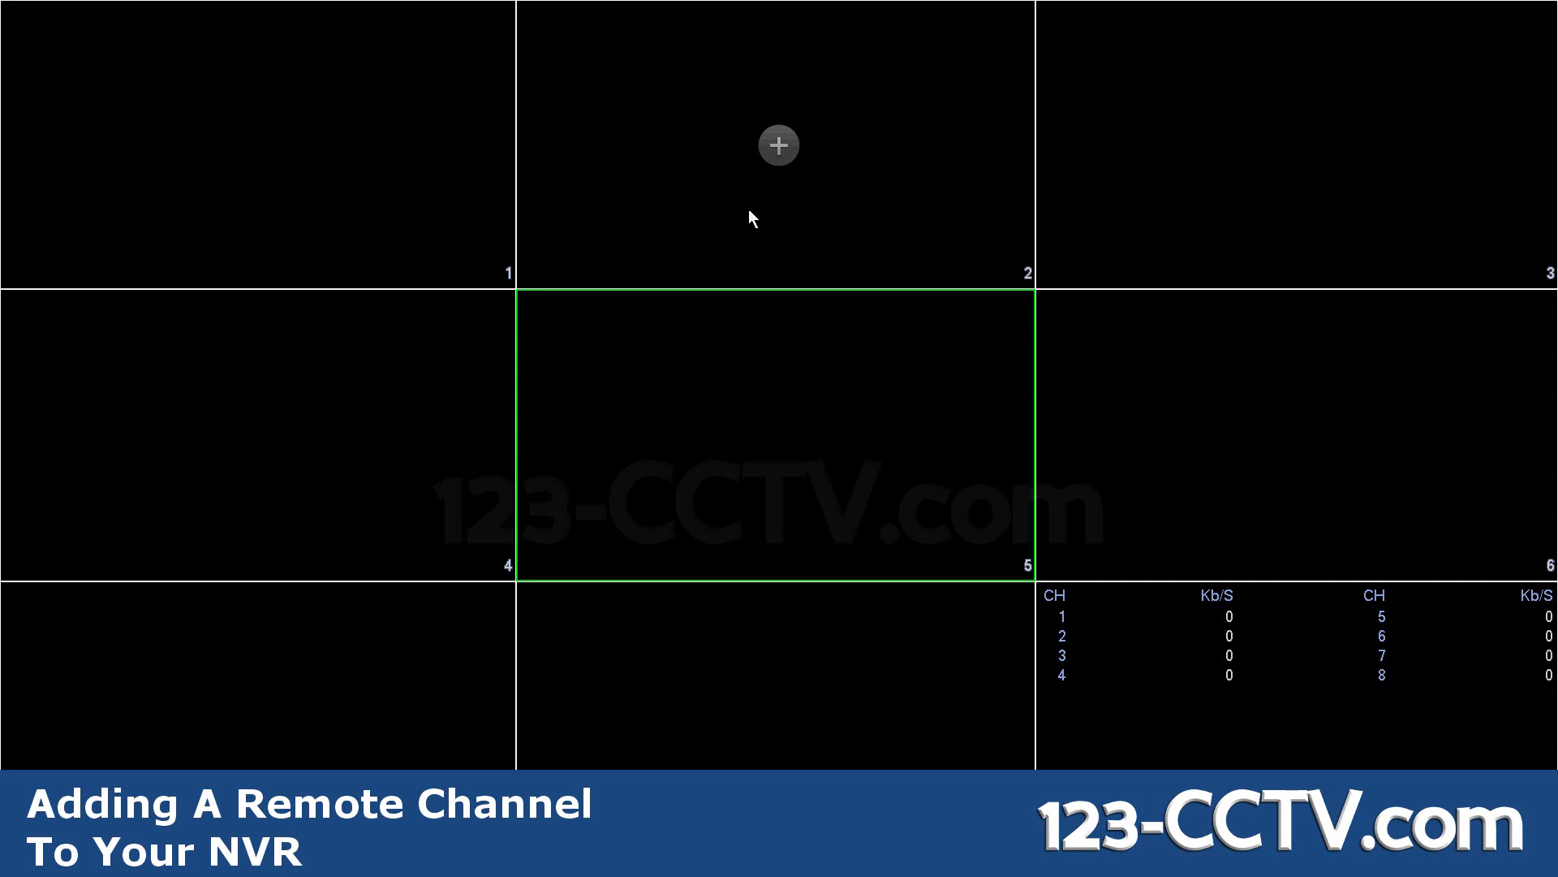
# Open the NVR's TCP/IP network settings to check its address 192.168.1.108
pyautogui.rightClick(750, 218)
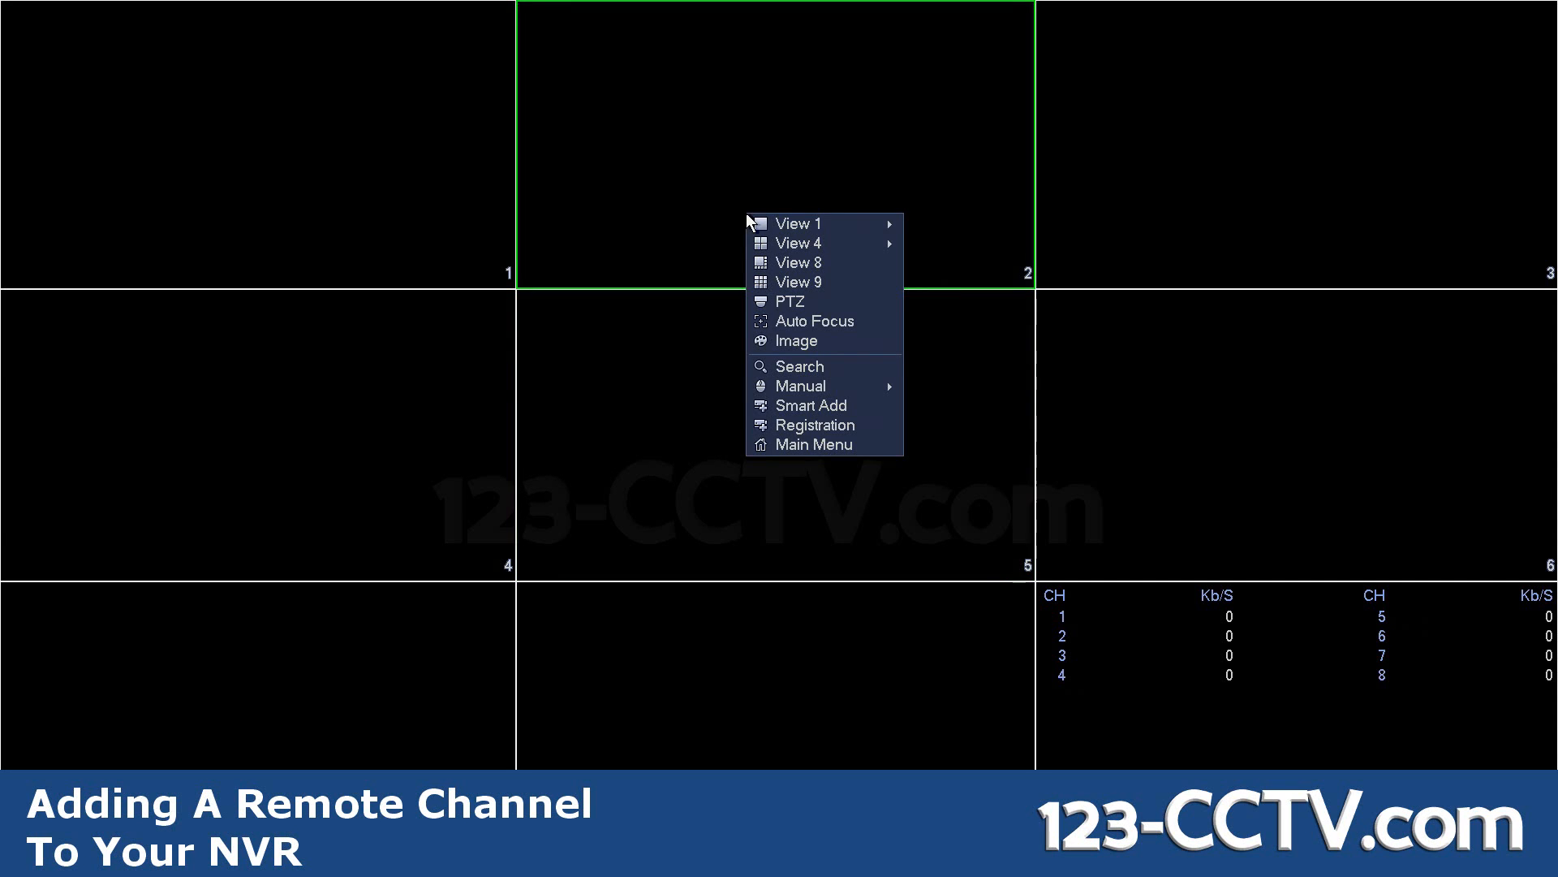
pyautogui.click(815, 444)
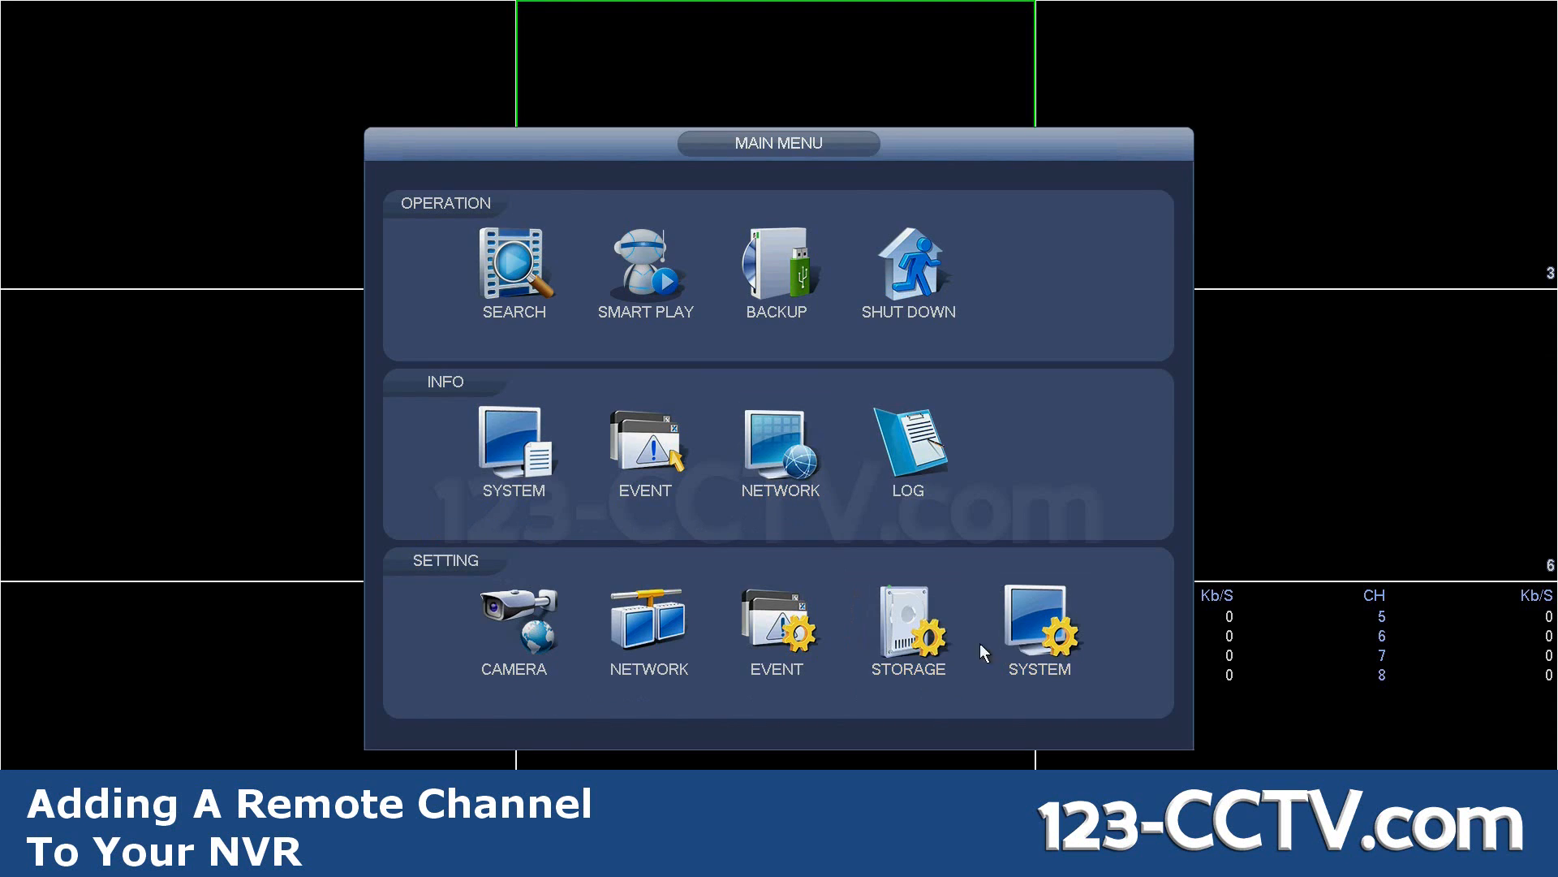
pyautogui.click(647, 626)
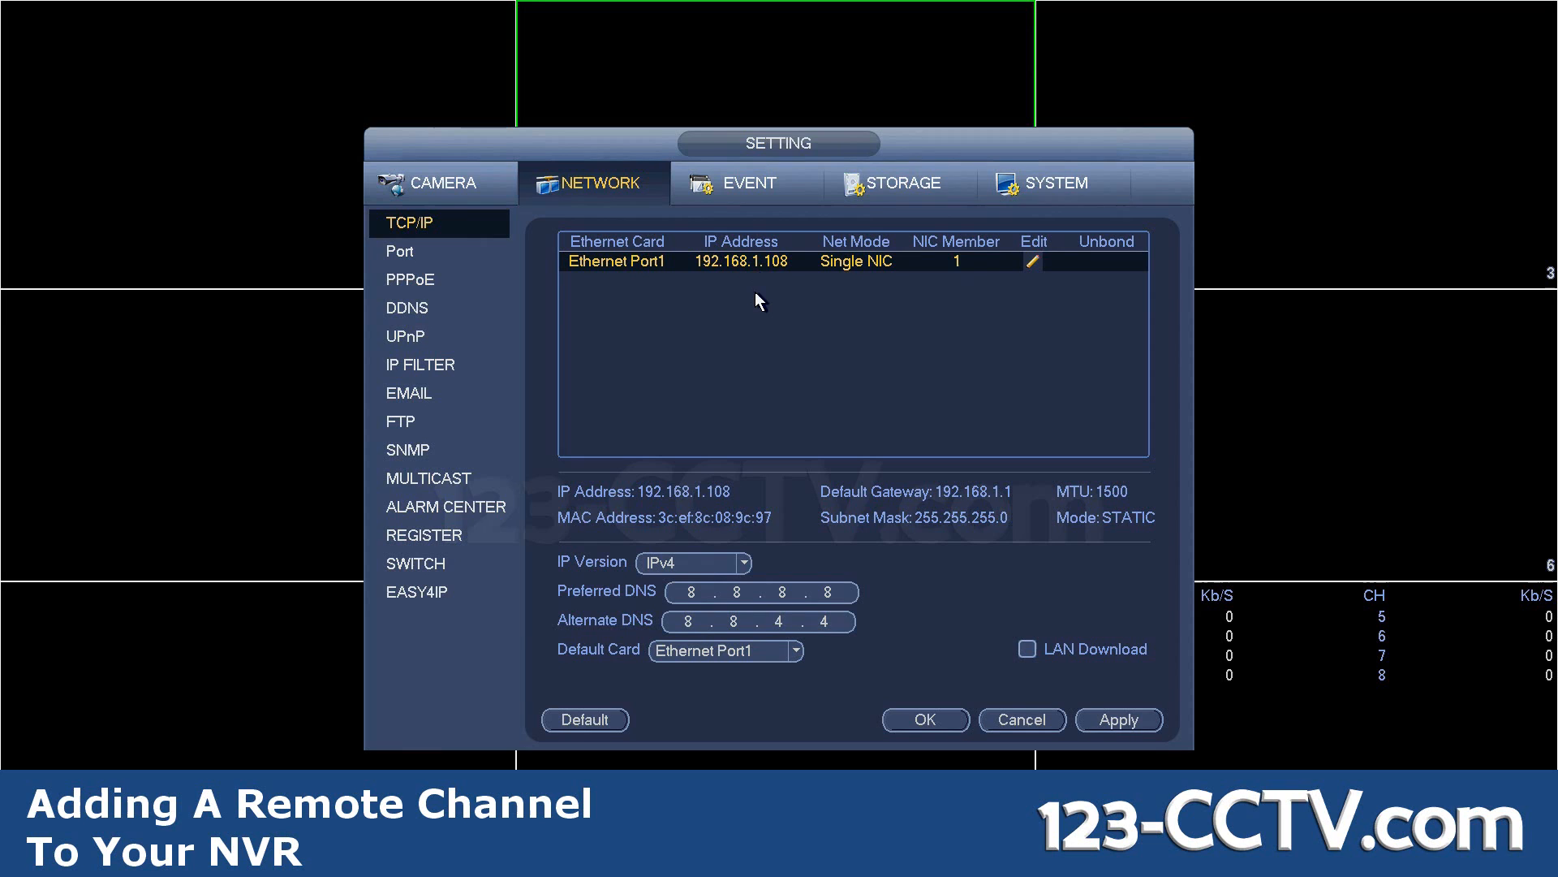
# Open Manual Add under Camera Registration and enter IP address 192.168.1.101
pyautogui.click(1021, 719)
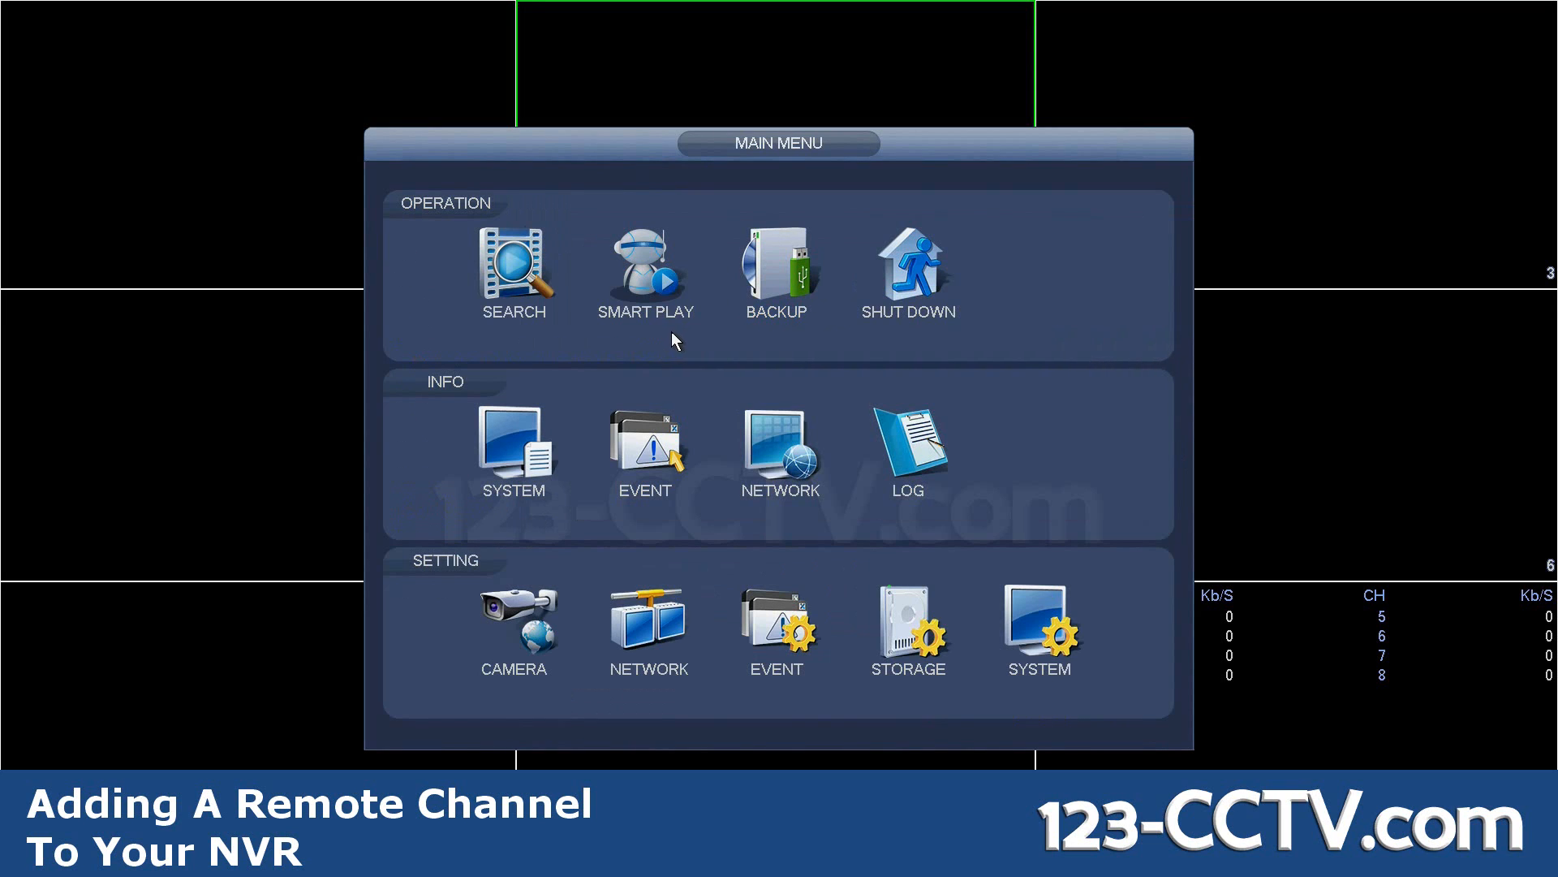
pyautogui.click(513, 626)
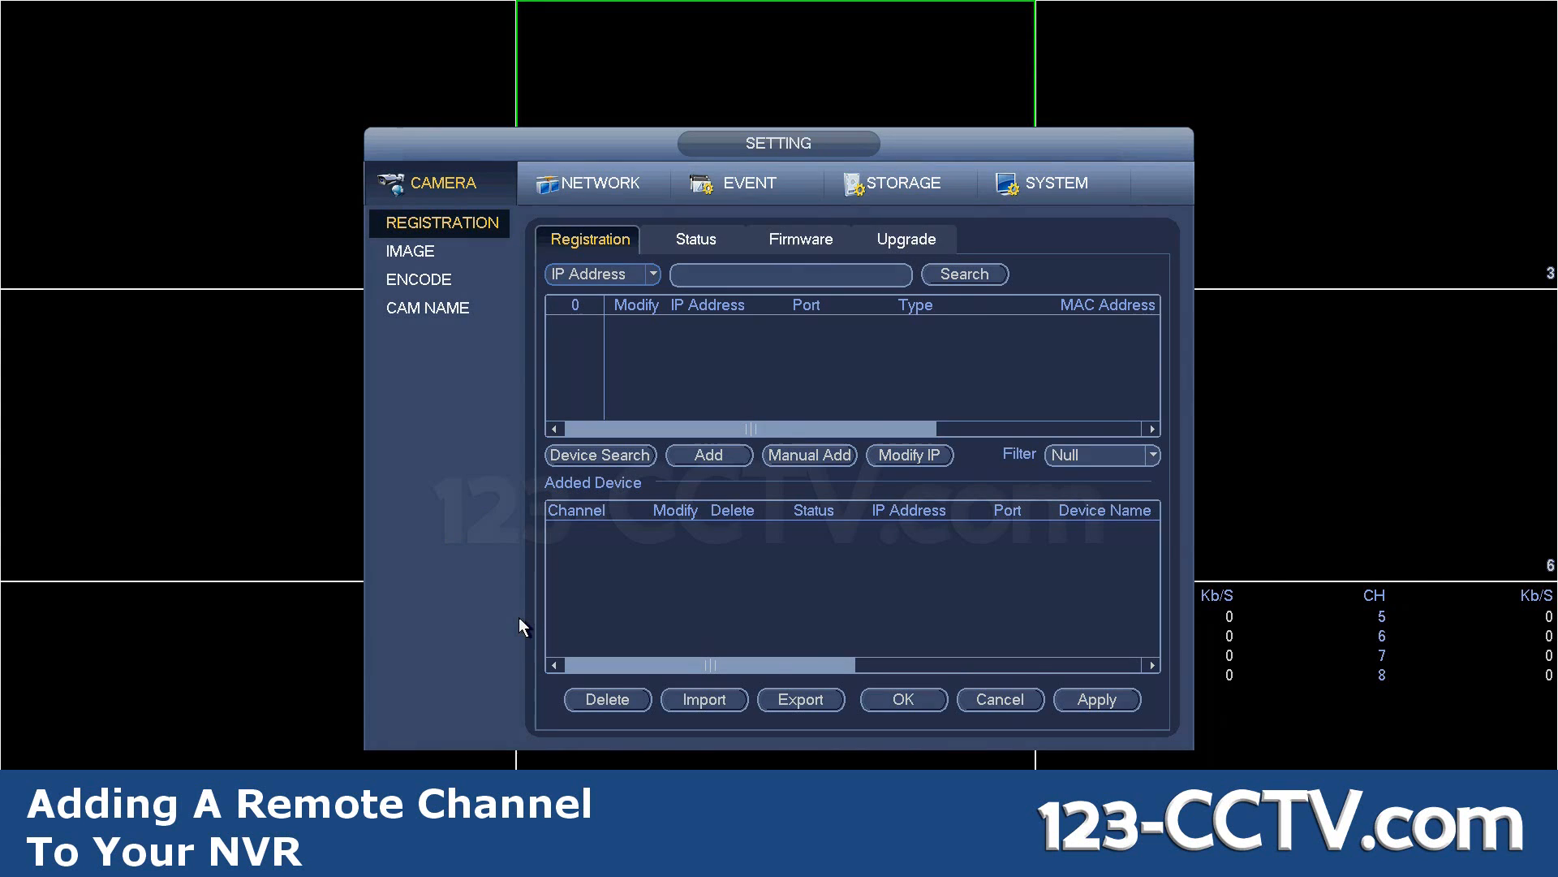
pyautogui.click(808, 454)
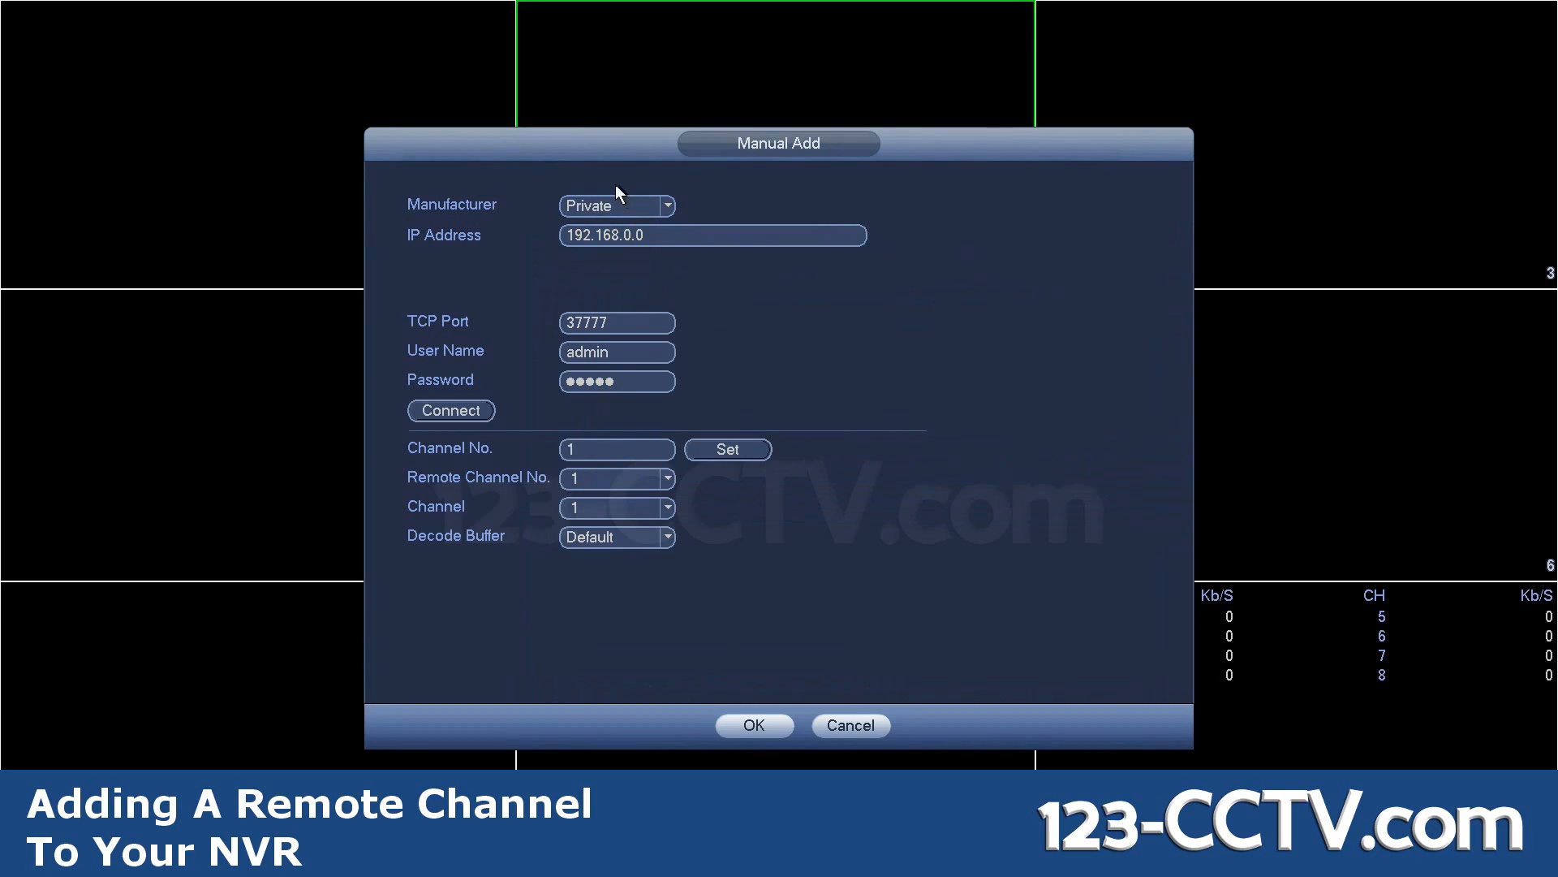
pyautogui.click(711, 234)
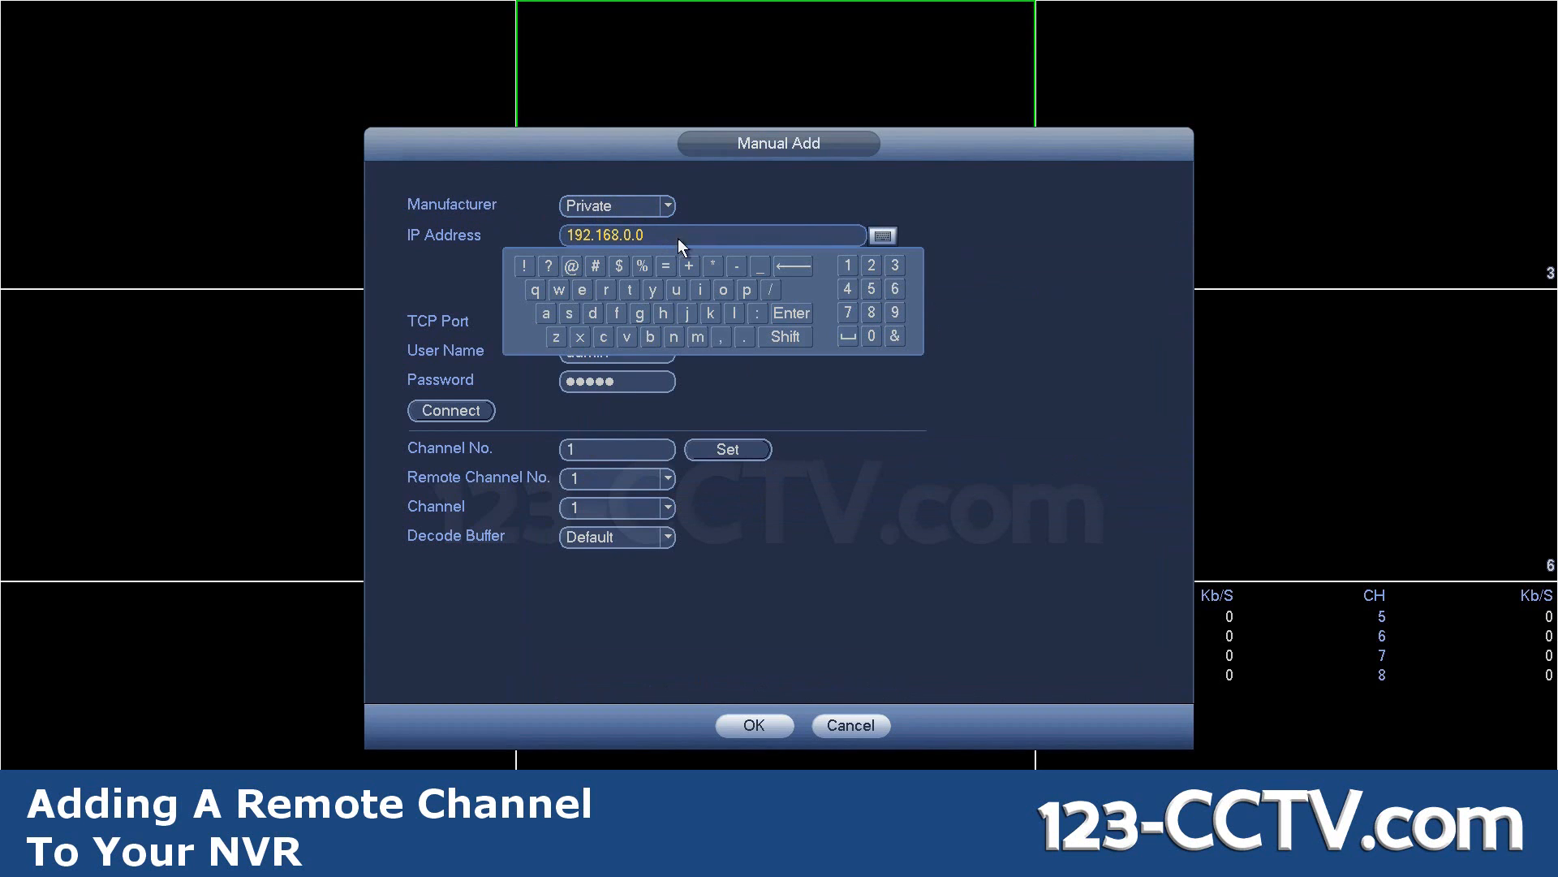
pyautogui.click(790, 266)
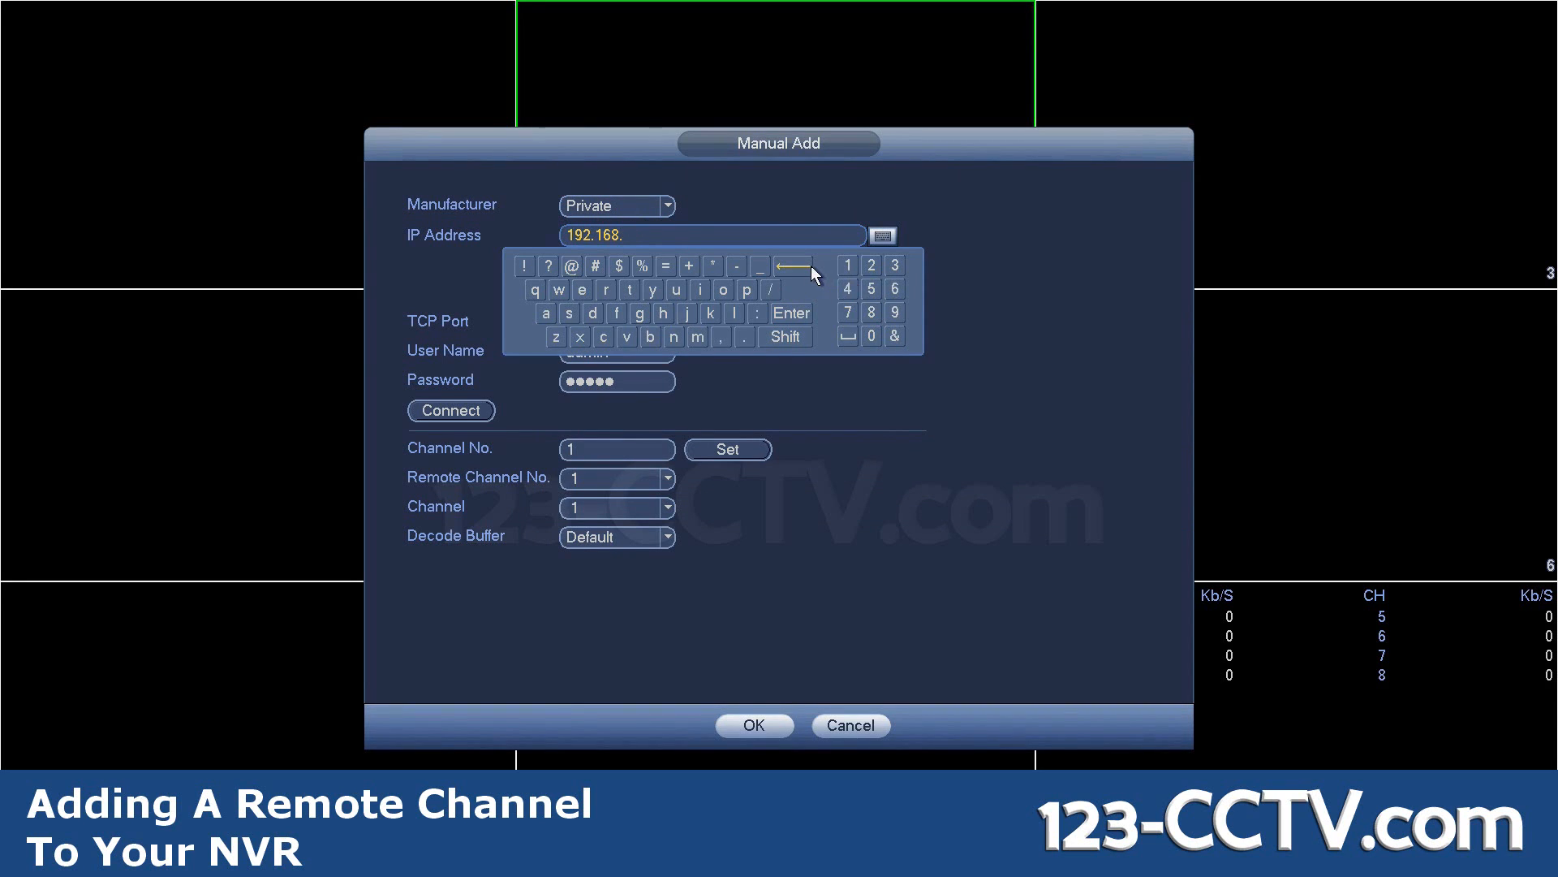
pyautogui.click(847, 265)
pyautogui.write('1.101')
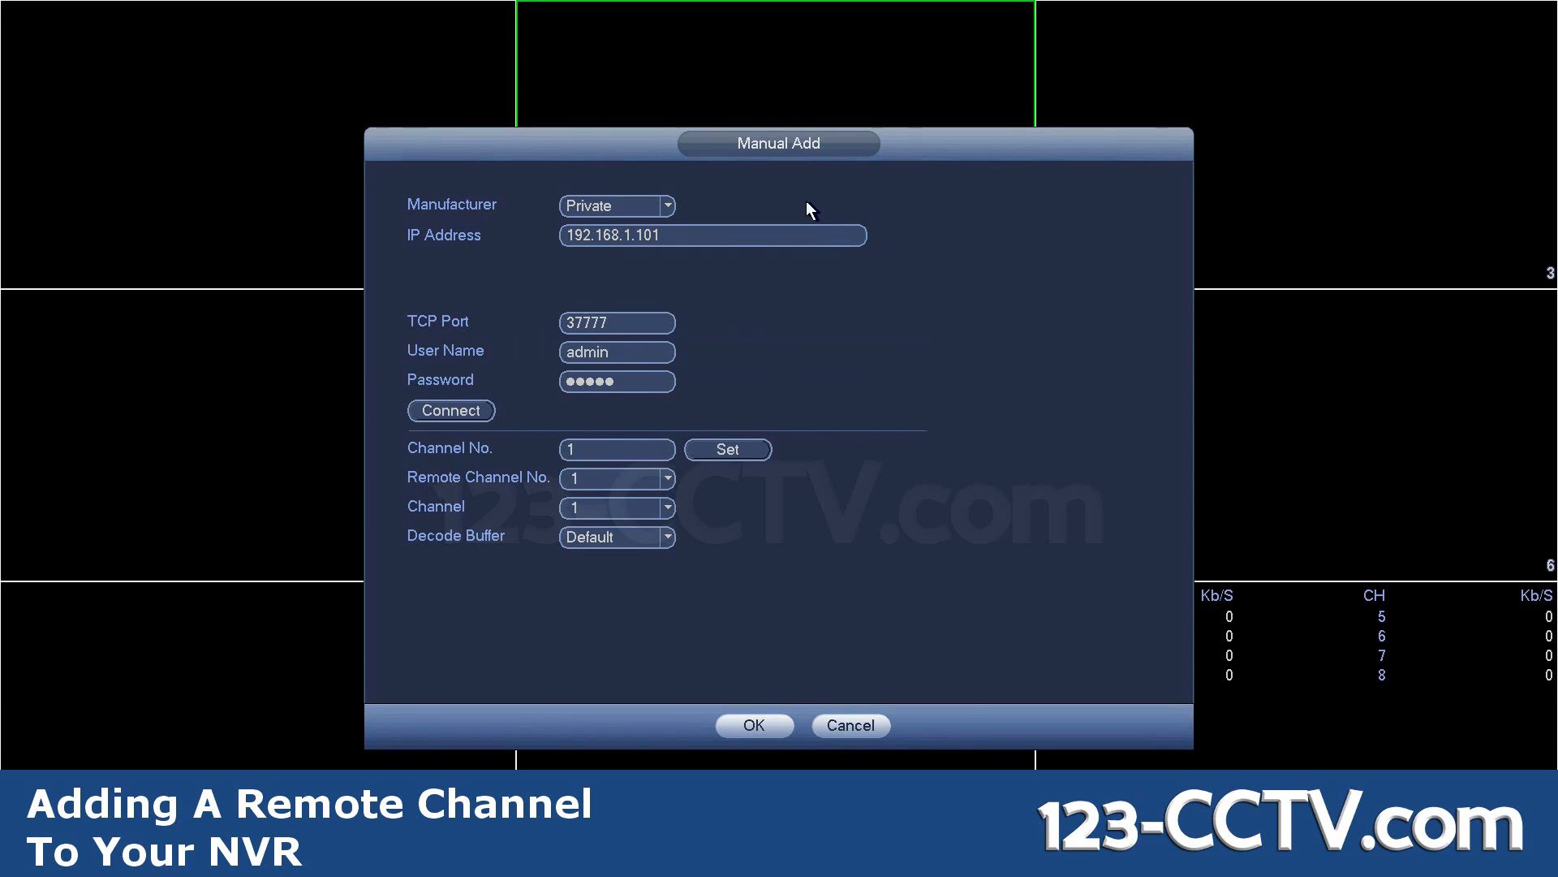
pyautogui.click(712, 236)
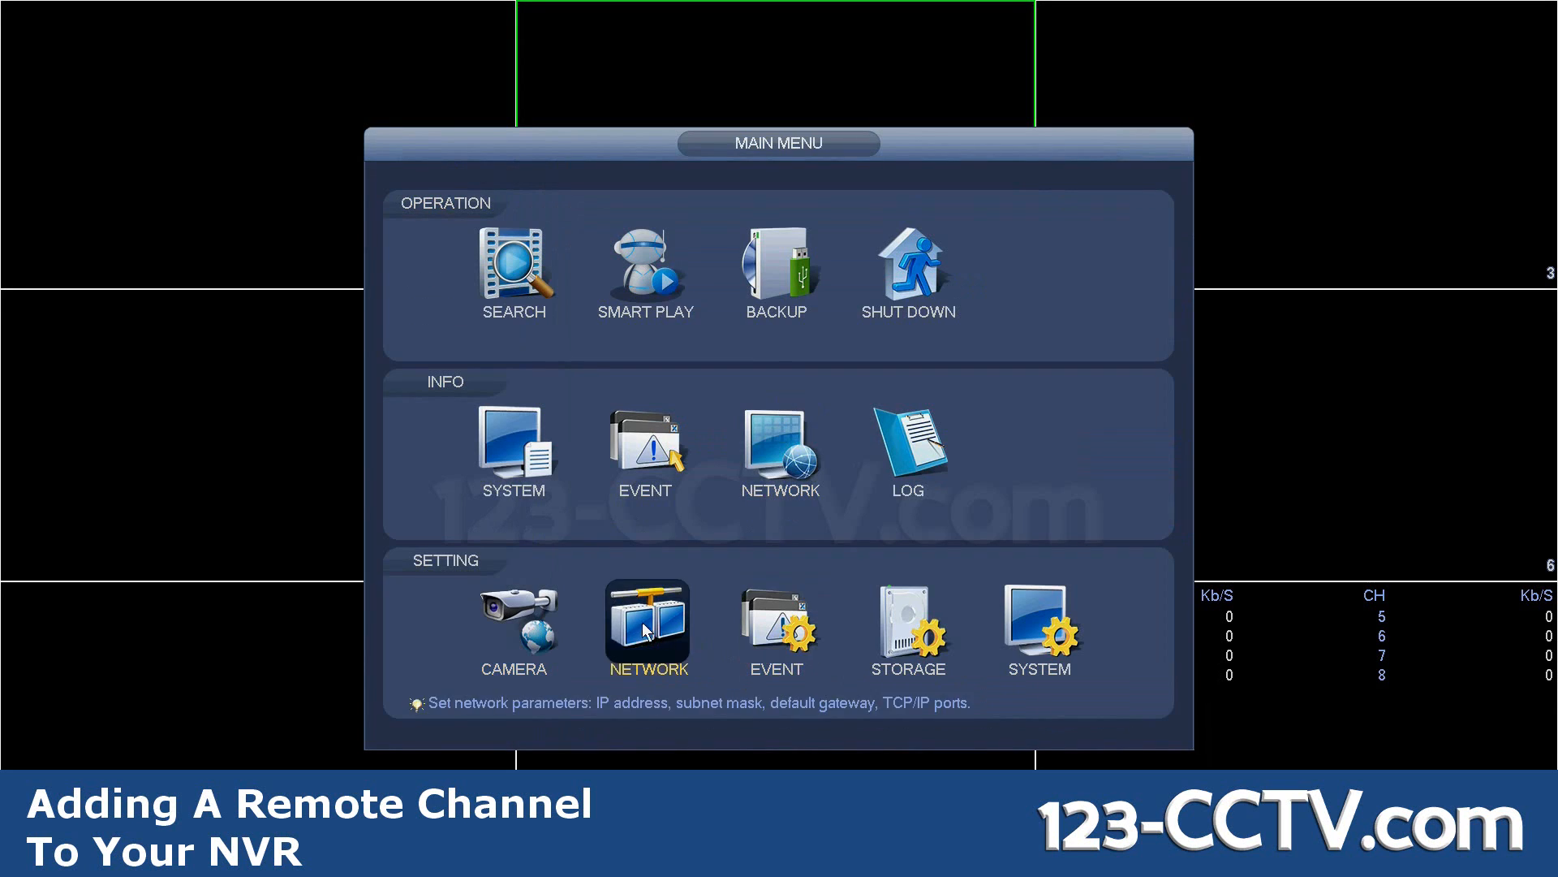
# Reopen Manual Add from Camera Registration and confirm IP address 192.168.1.101
pyautogui.click(647, 629)
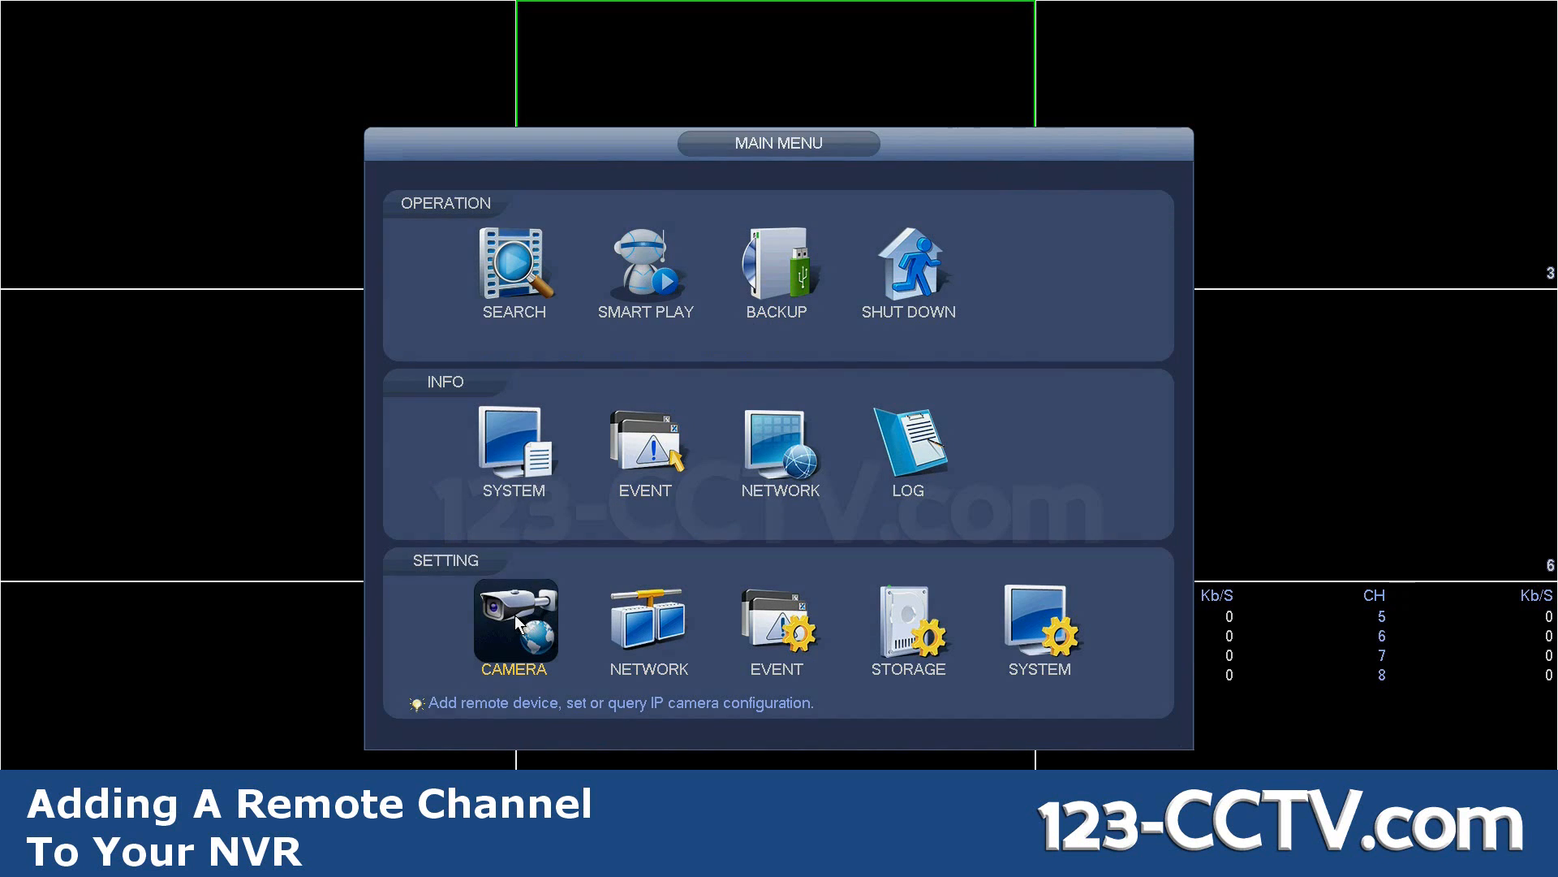
pyautogui.click(514, 623)
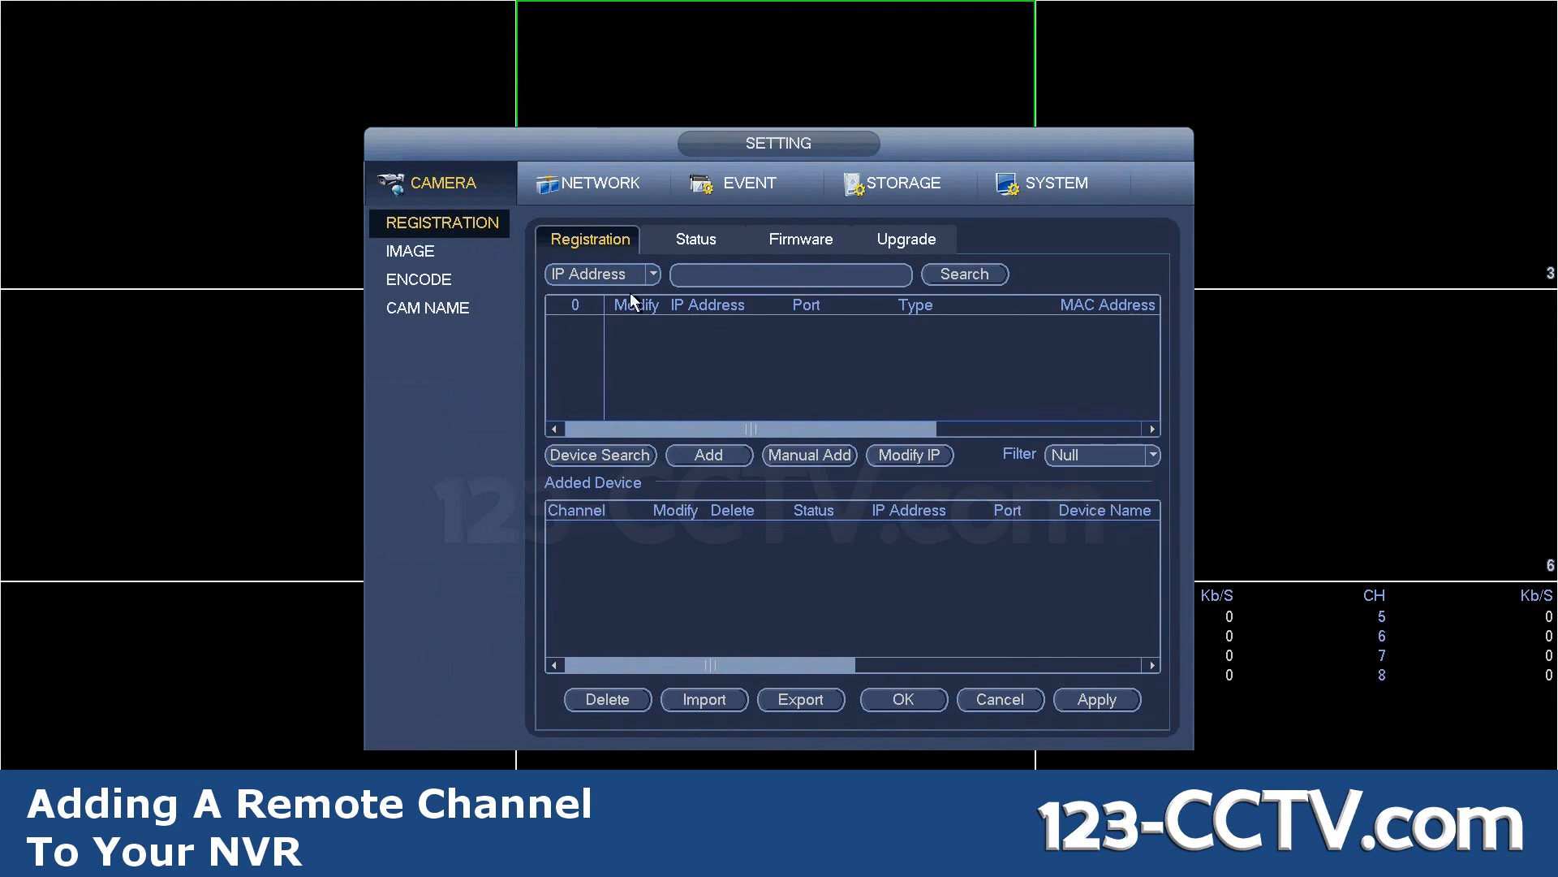
pyautogui.click(808, 454)
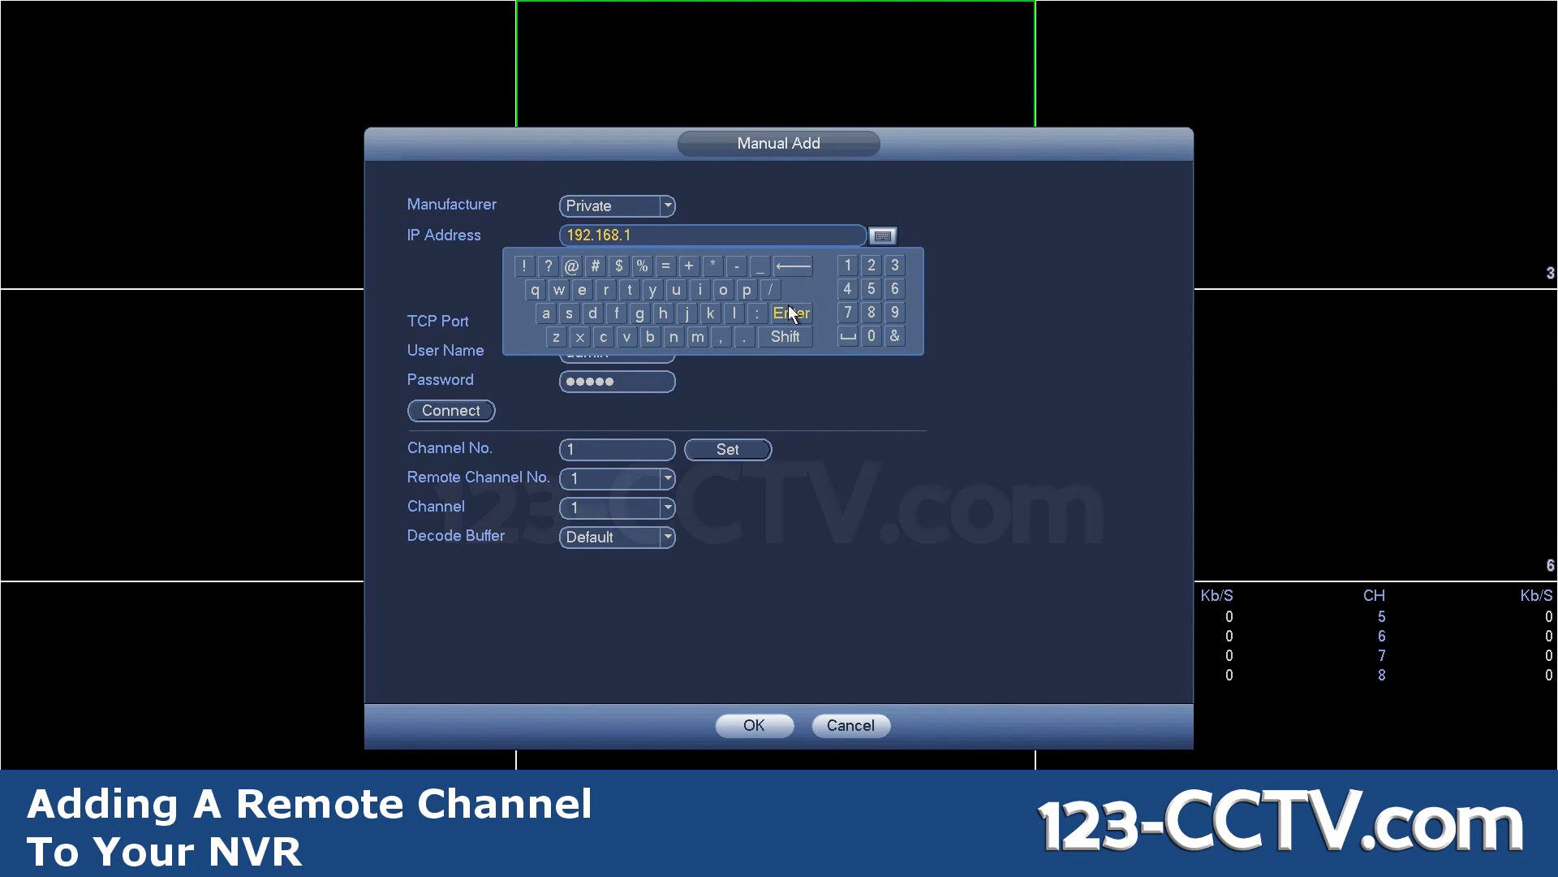
pyautogui.click(872, 335)
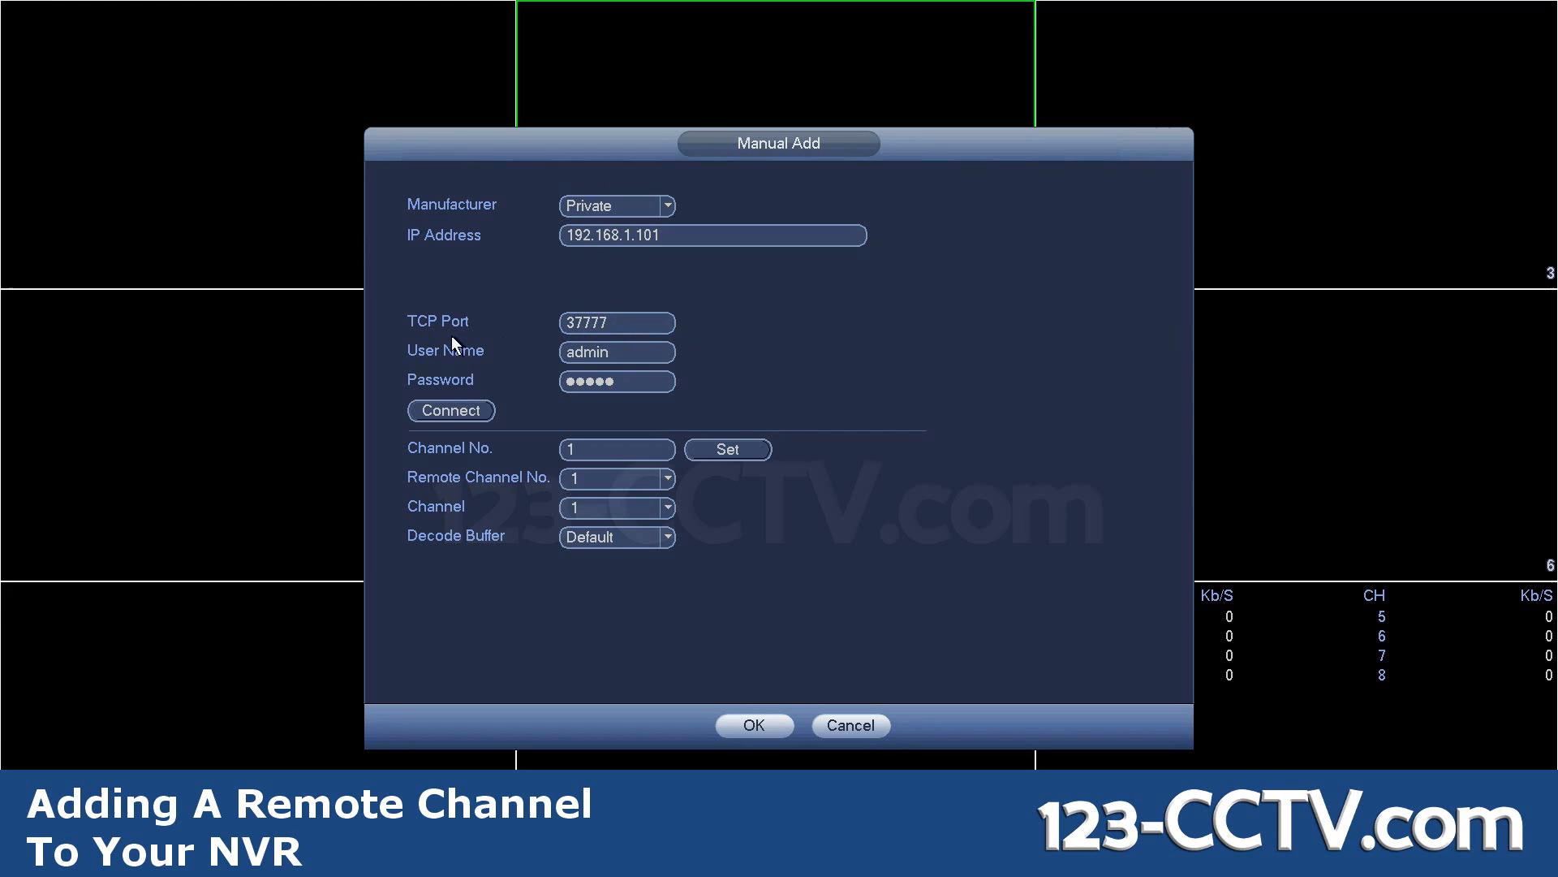
# Keep TCP port 37777, set user name test1 and password, and save
pyautogui.click(616, 323)
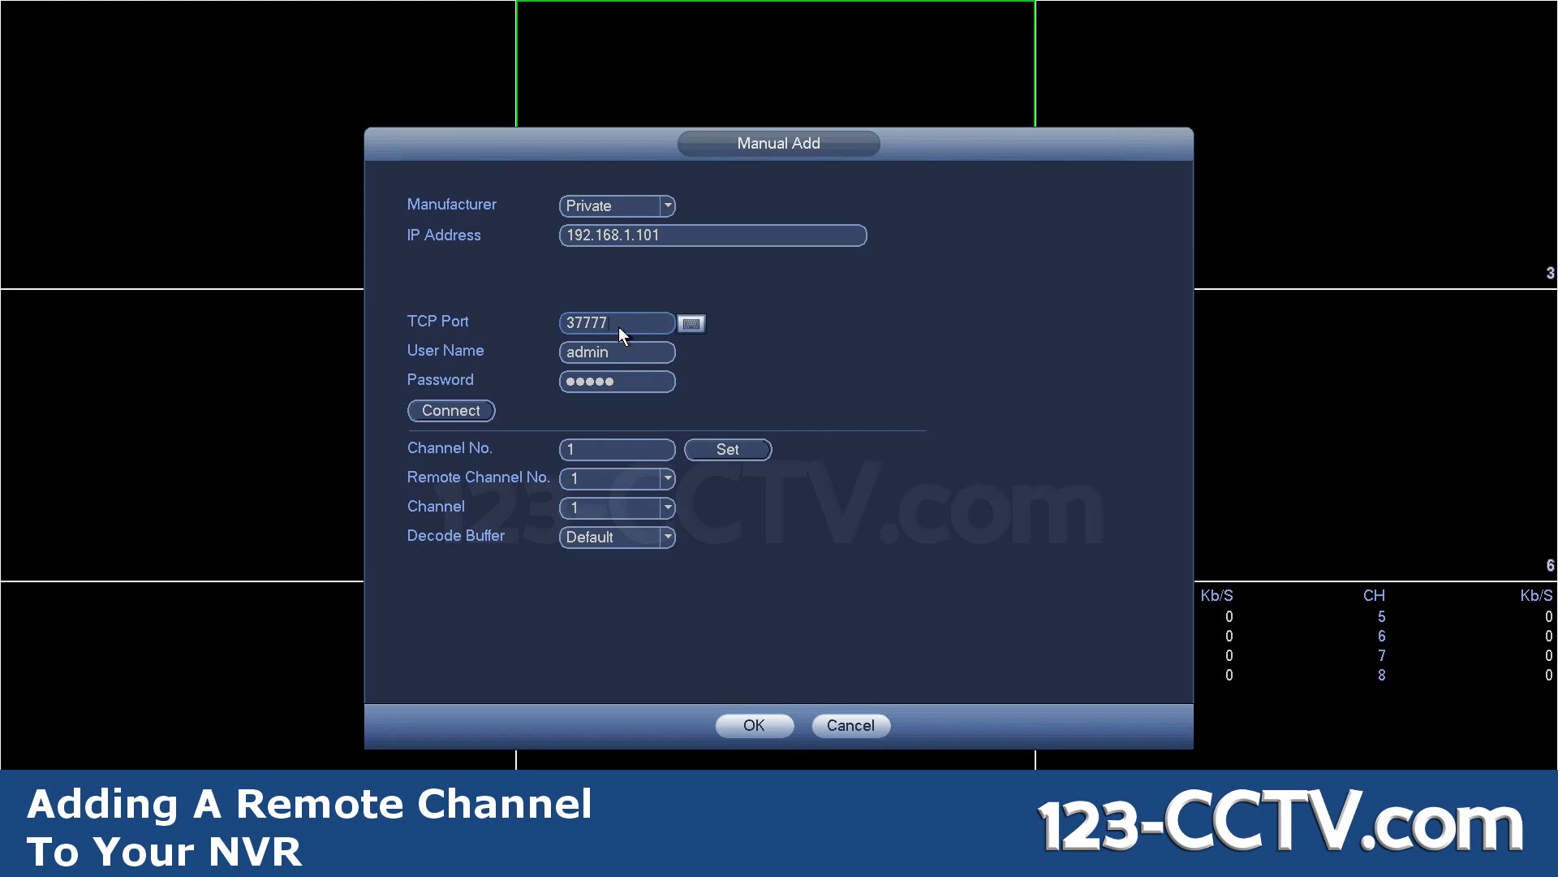
pyautogui.click(616, 351)
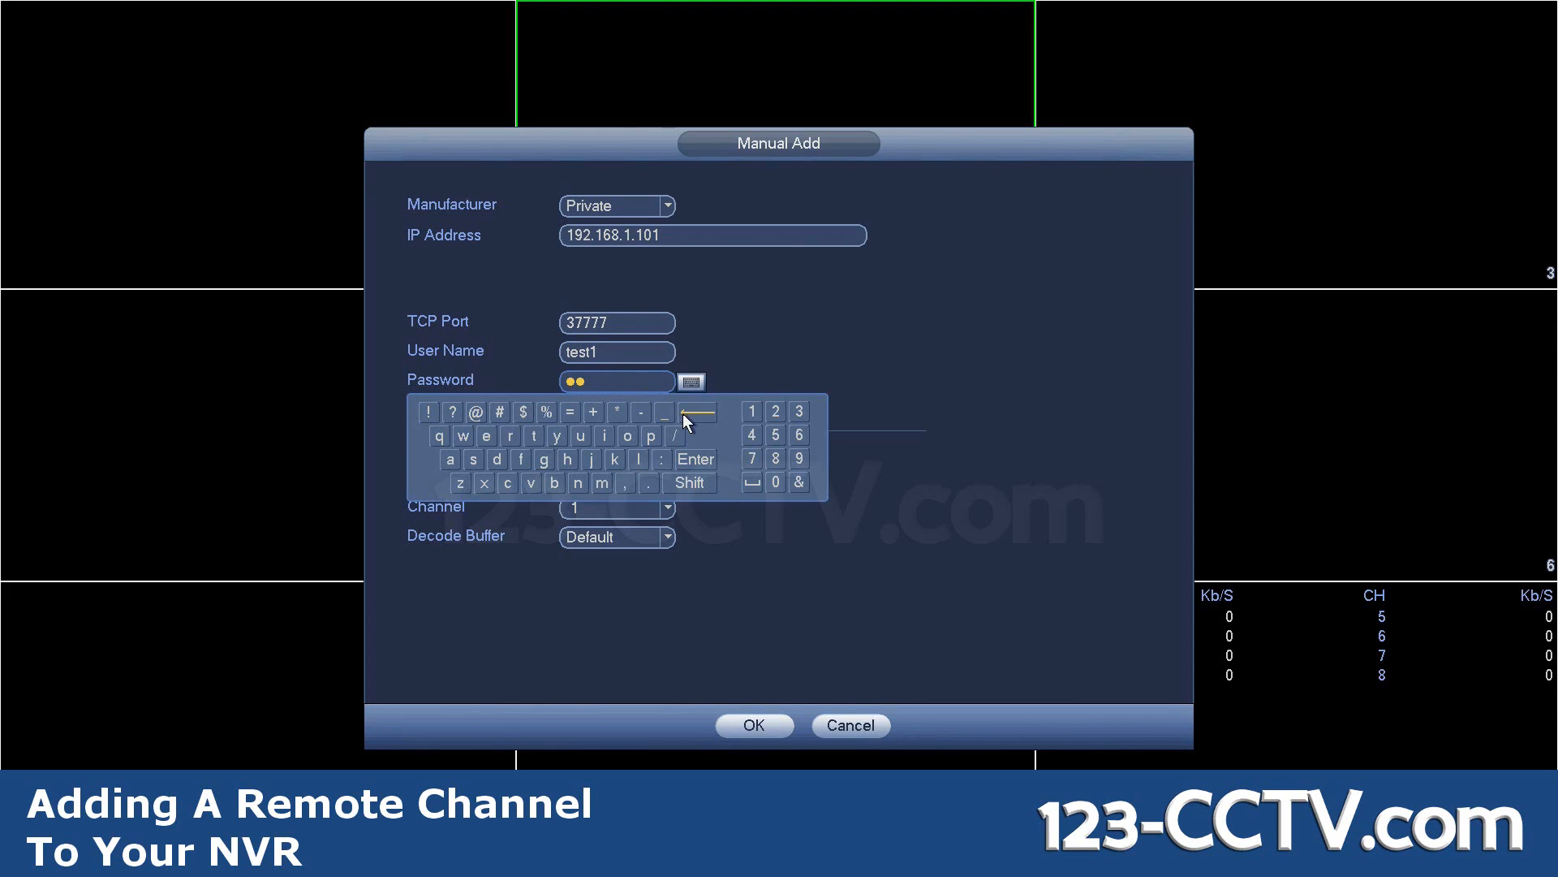
pyautogui.click(798, 435)
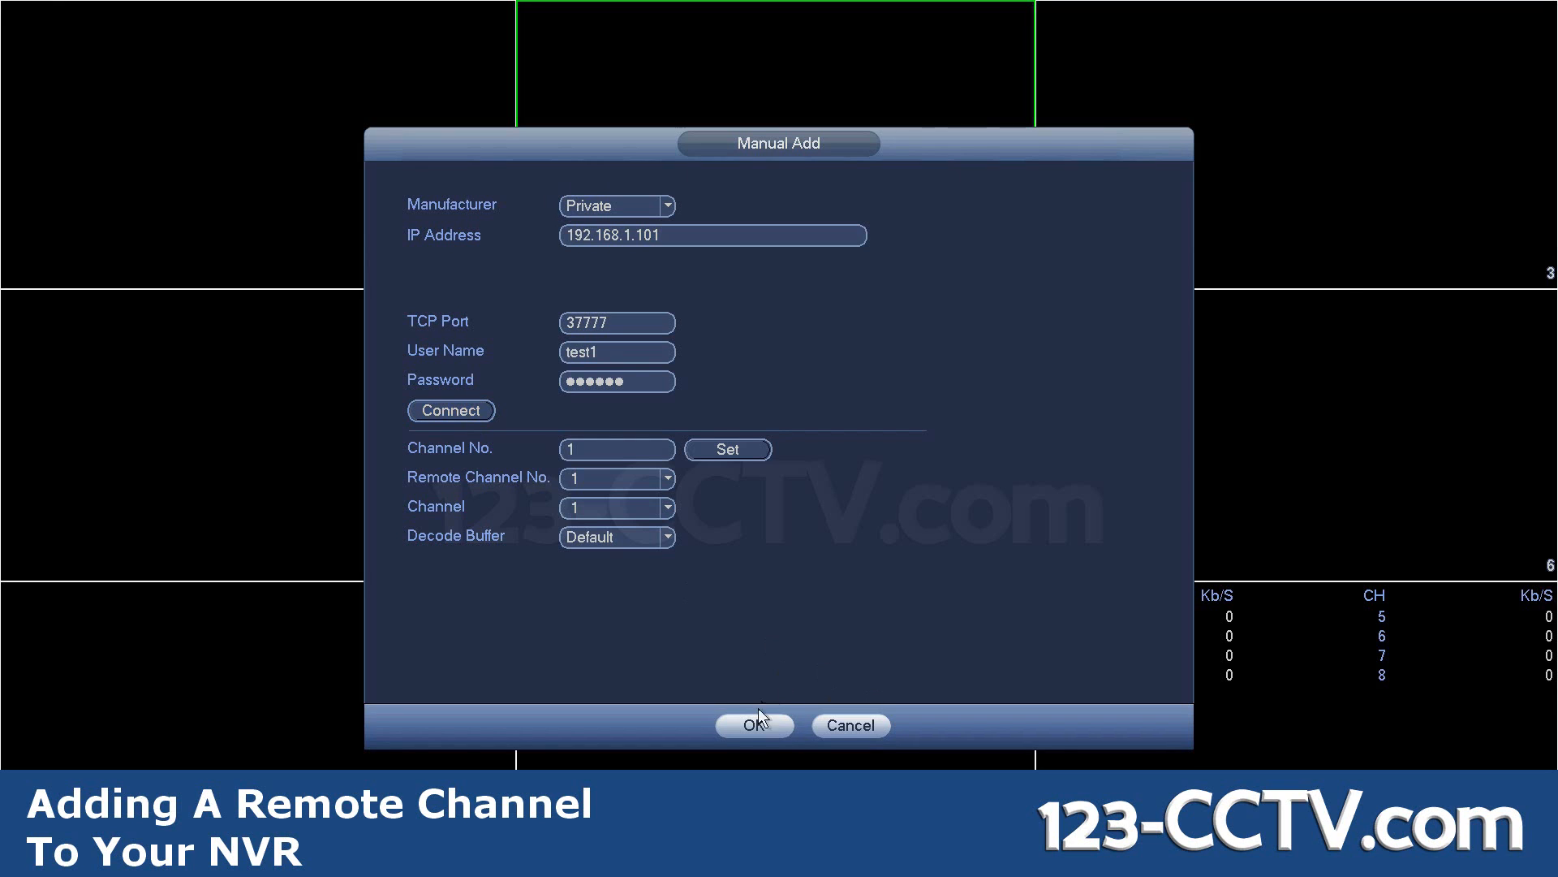
pyautogui.click(754, 725)
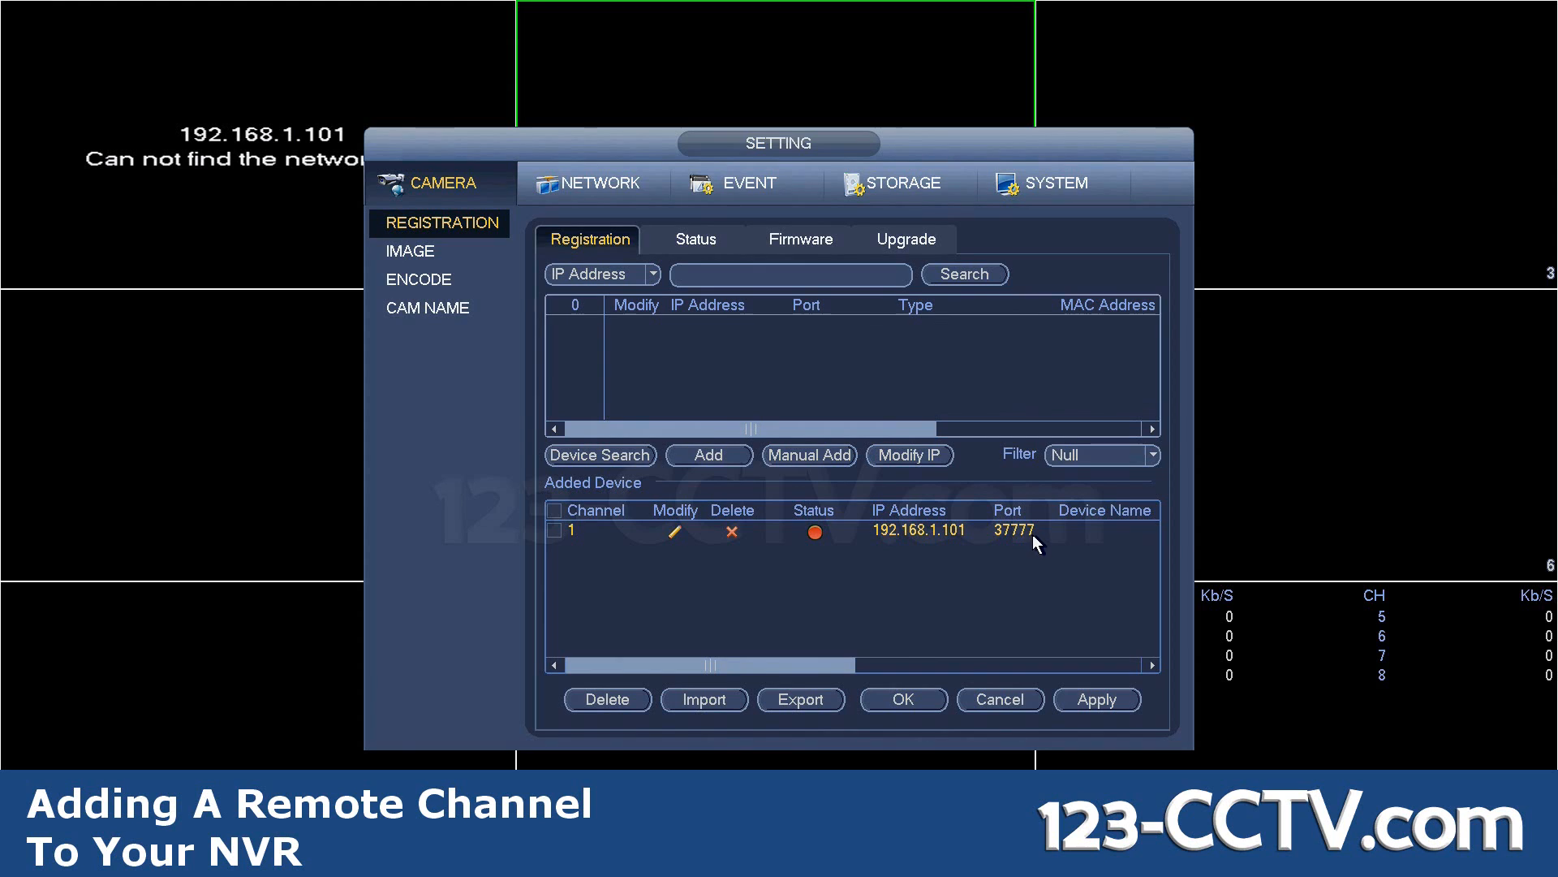
pyautogui.moveTo(941, 563)
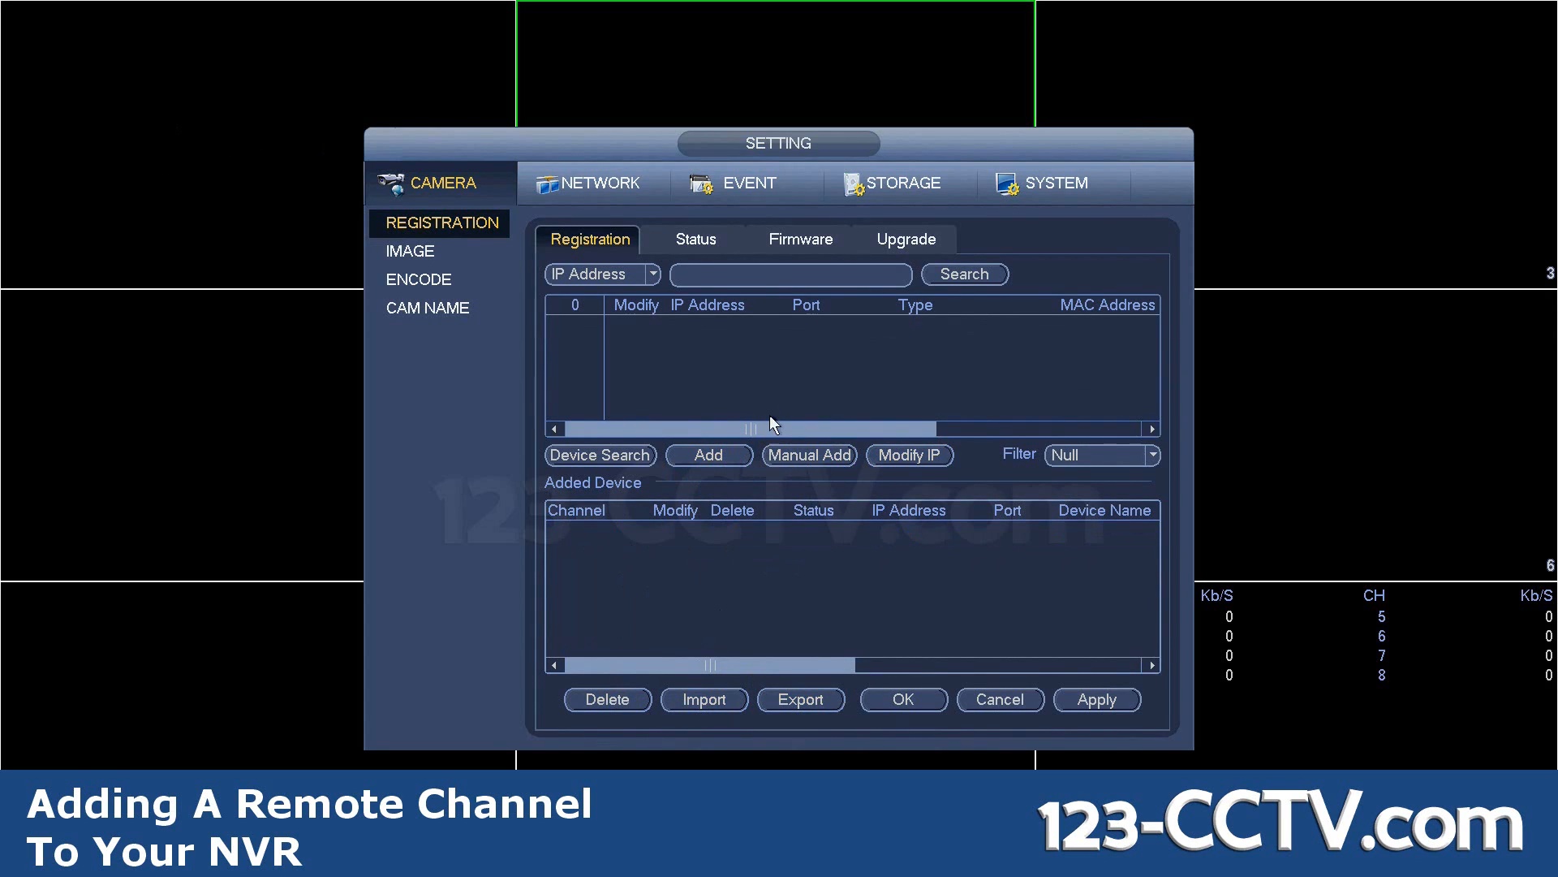
# Reopen the Manual Add form after deleting the failed 192.168.1.101 entry
pyautogui.click(808, 455)
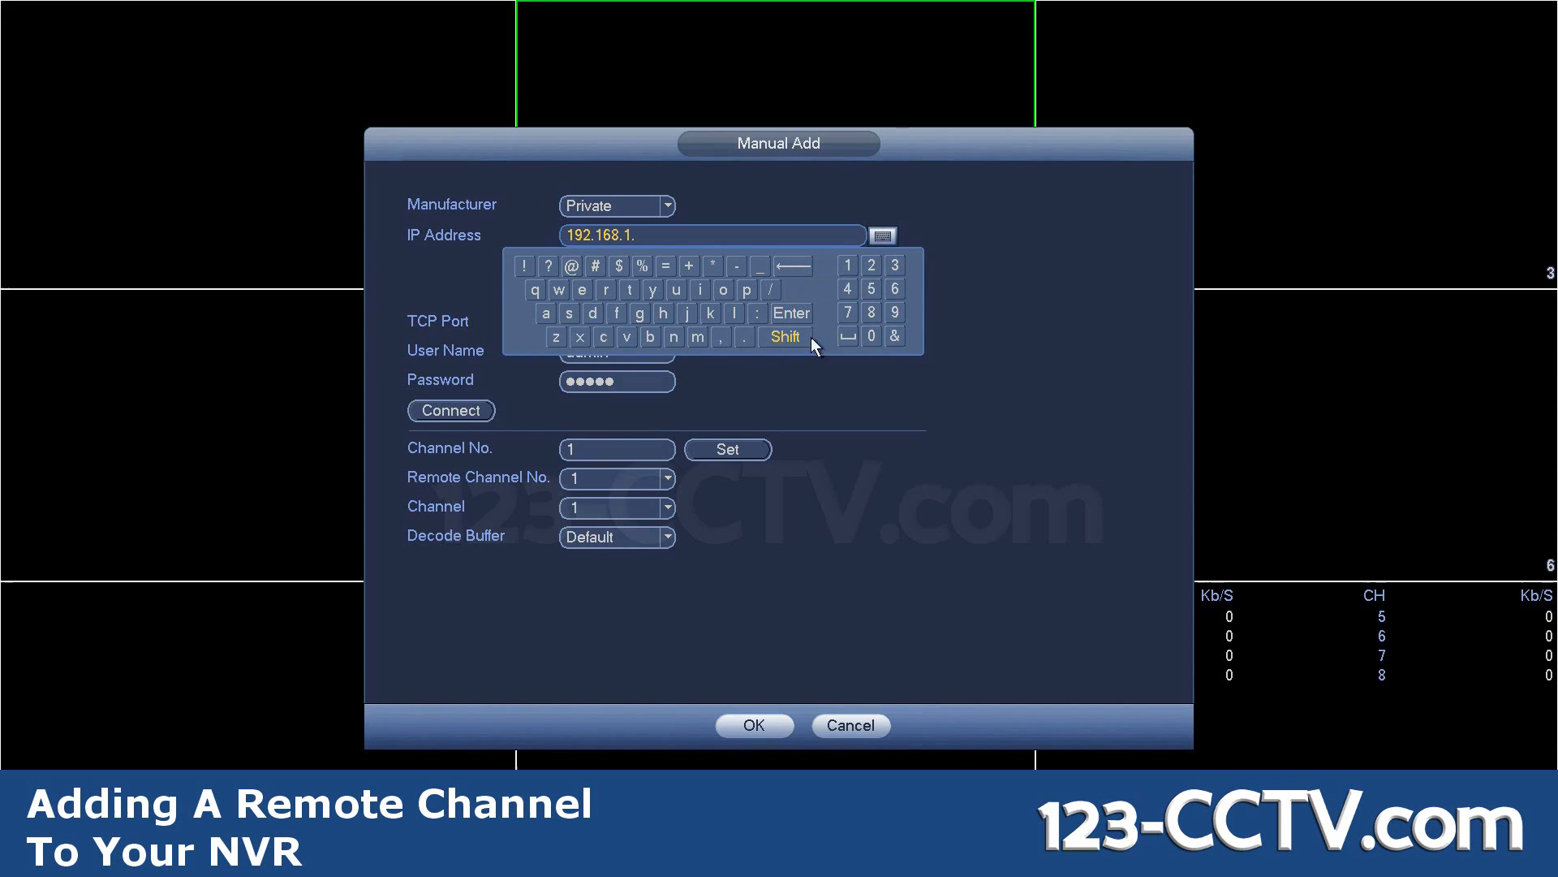
# Fill in IP 192.168.1.101, TCP port 9001, user test1 and the password
pyautogui.write('101')
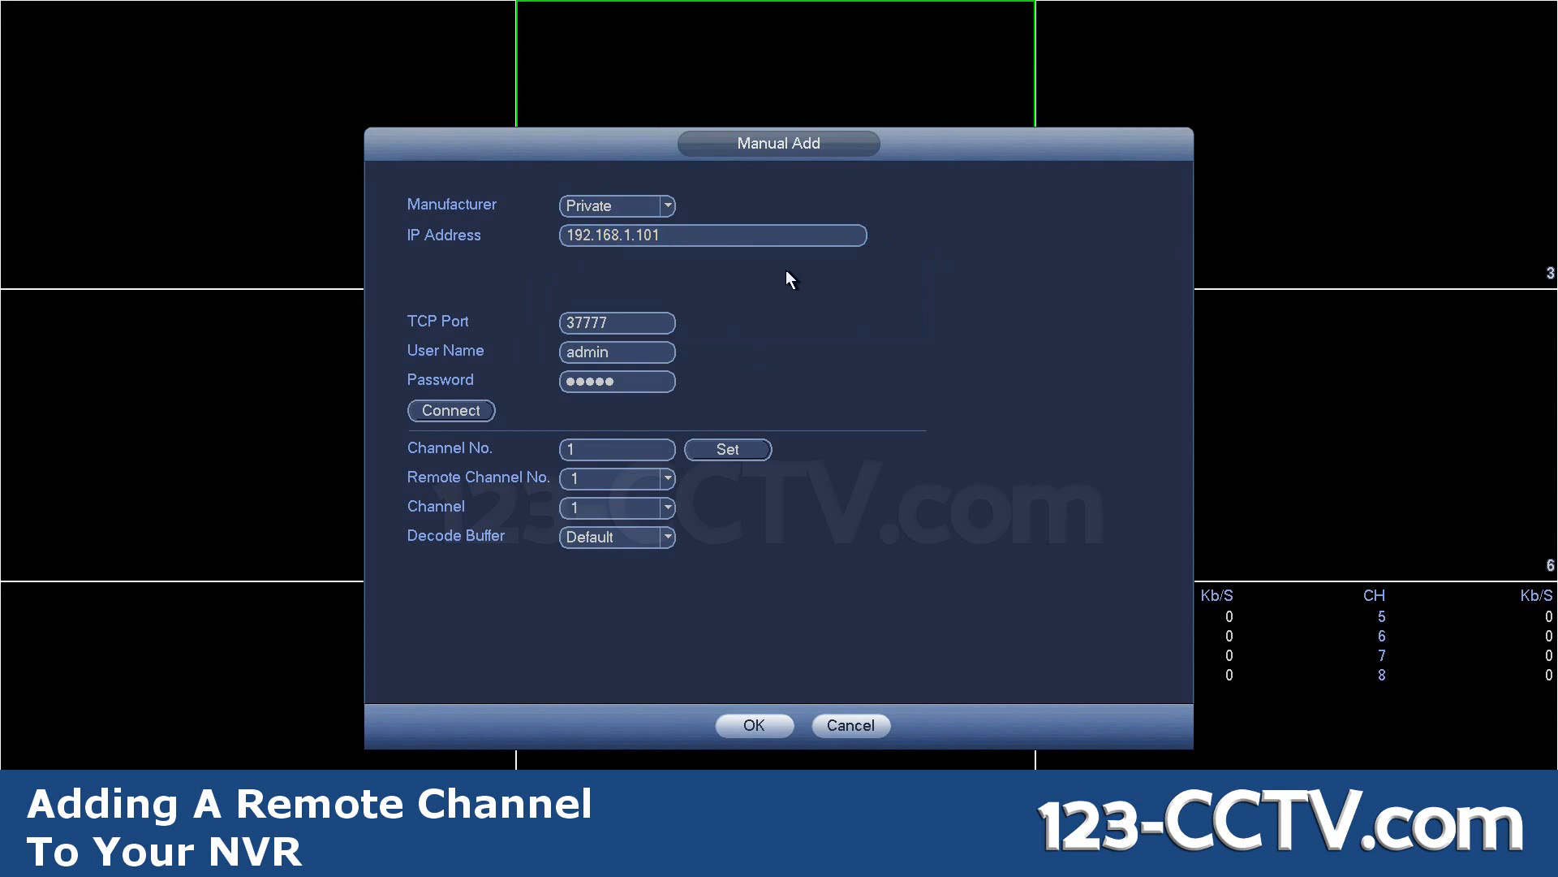
pyautogui.click(616, 321)
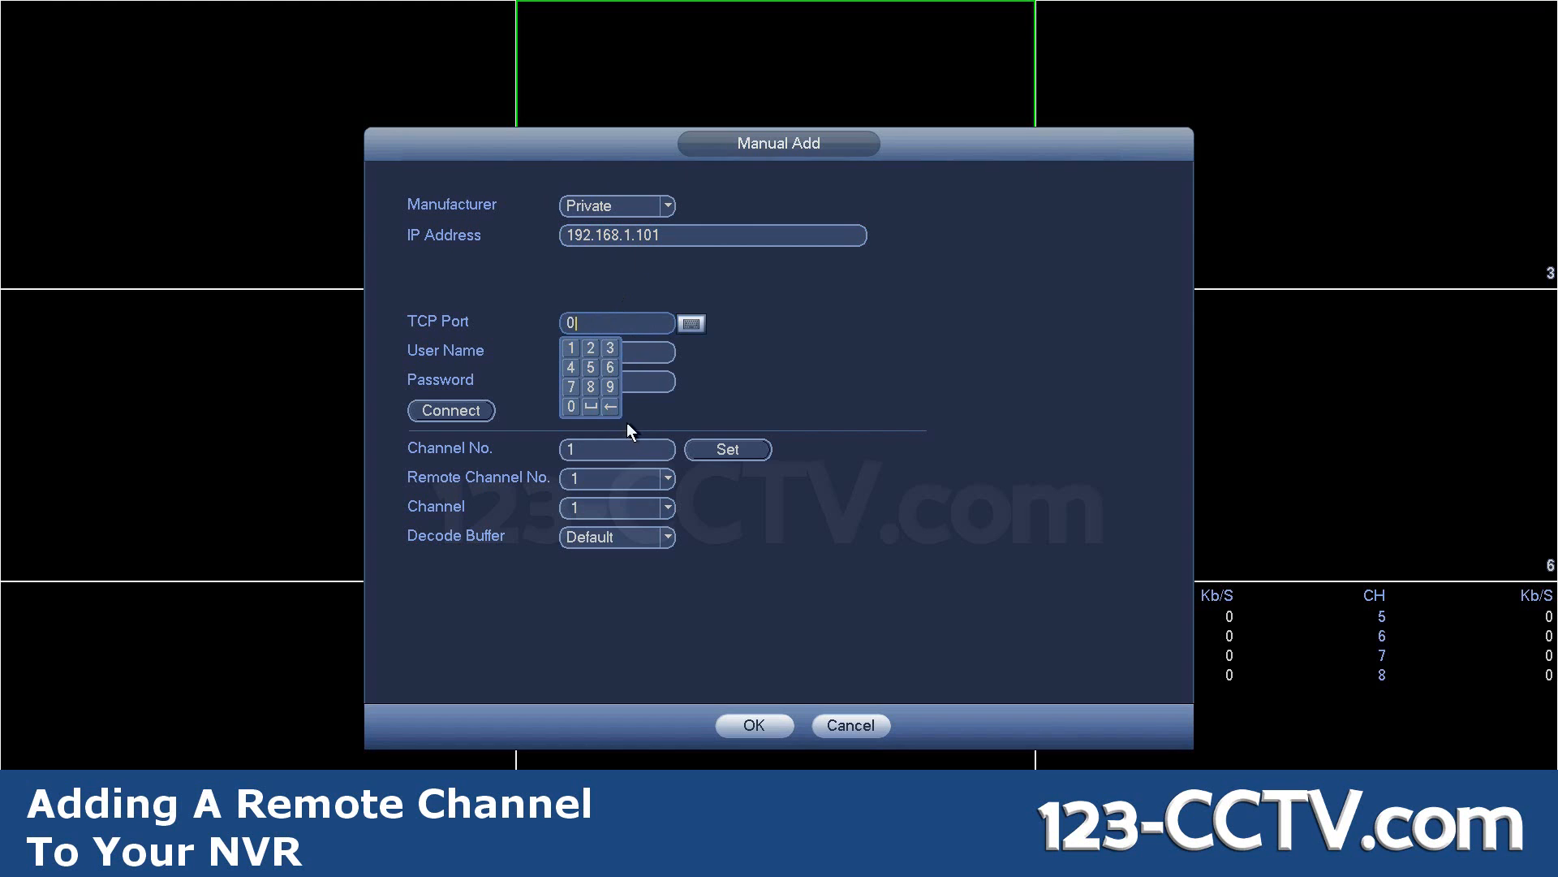
pyautogui.click(571, 405)
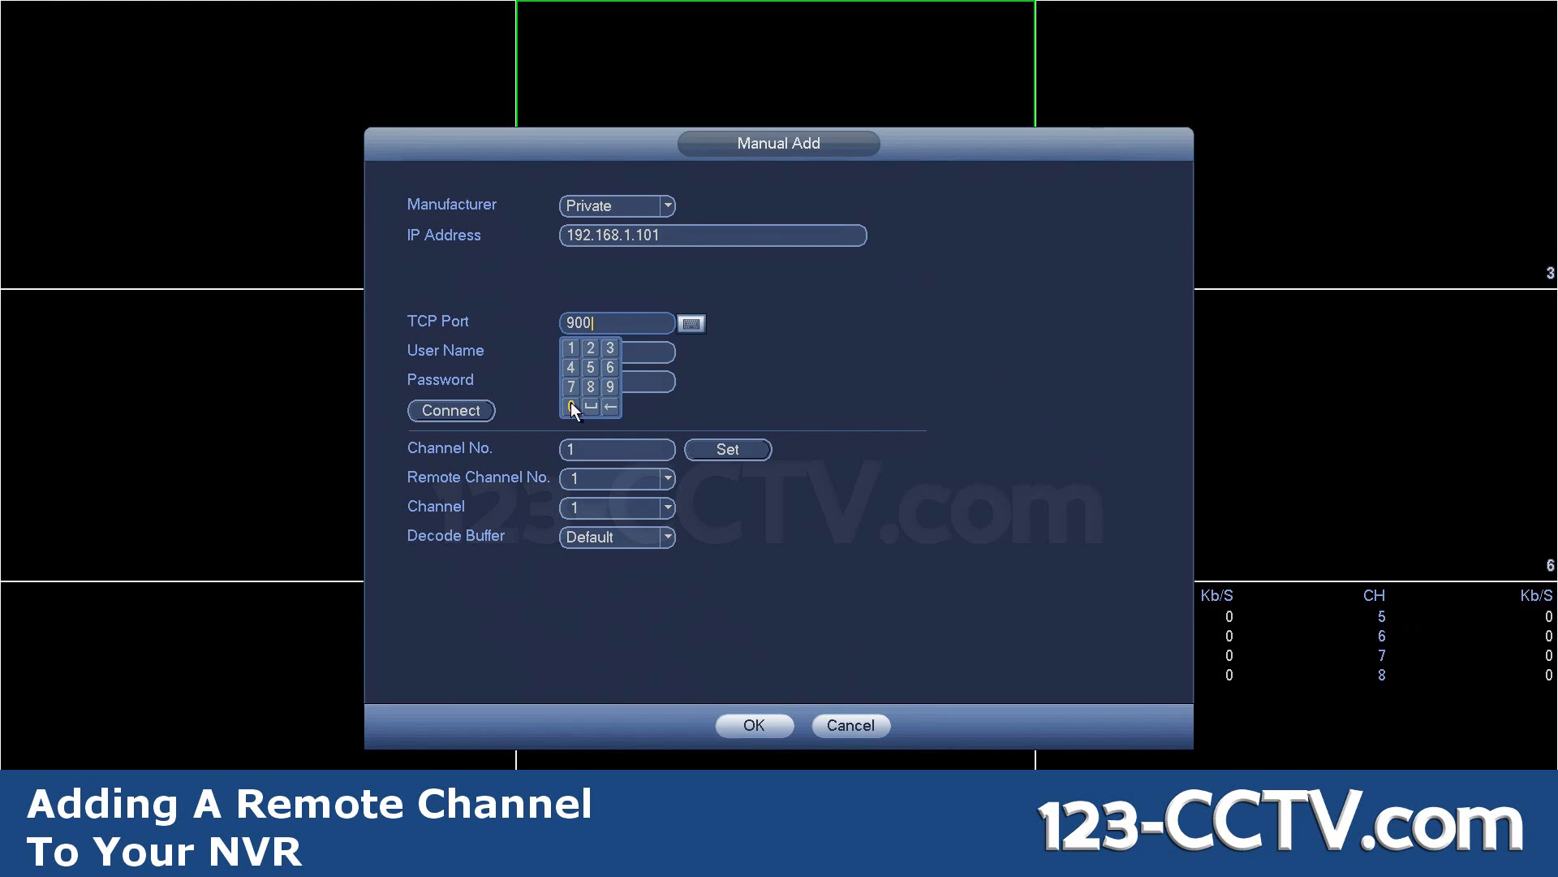
pyautogui.click(572, 348)
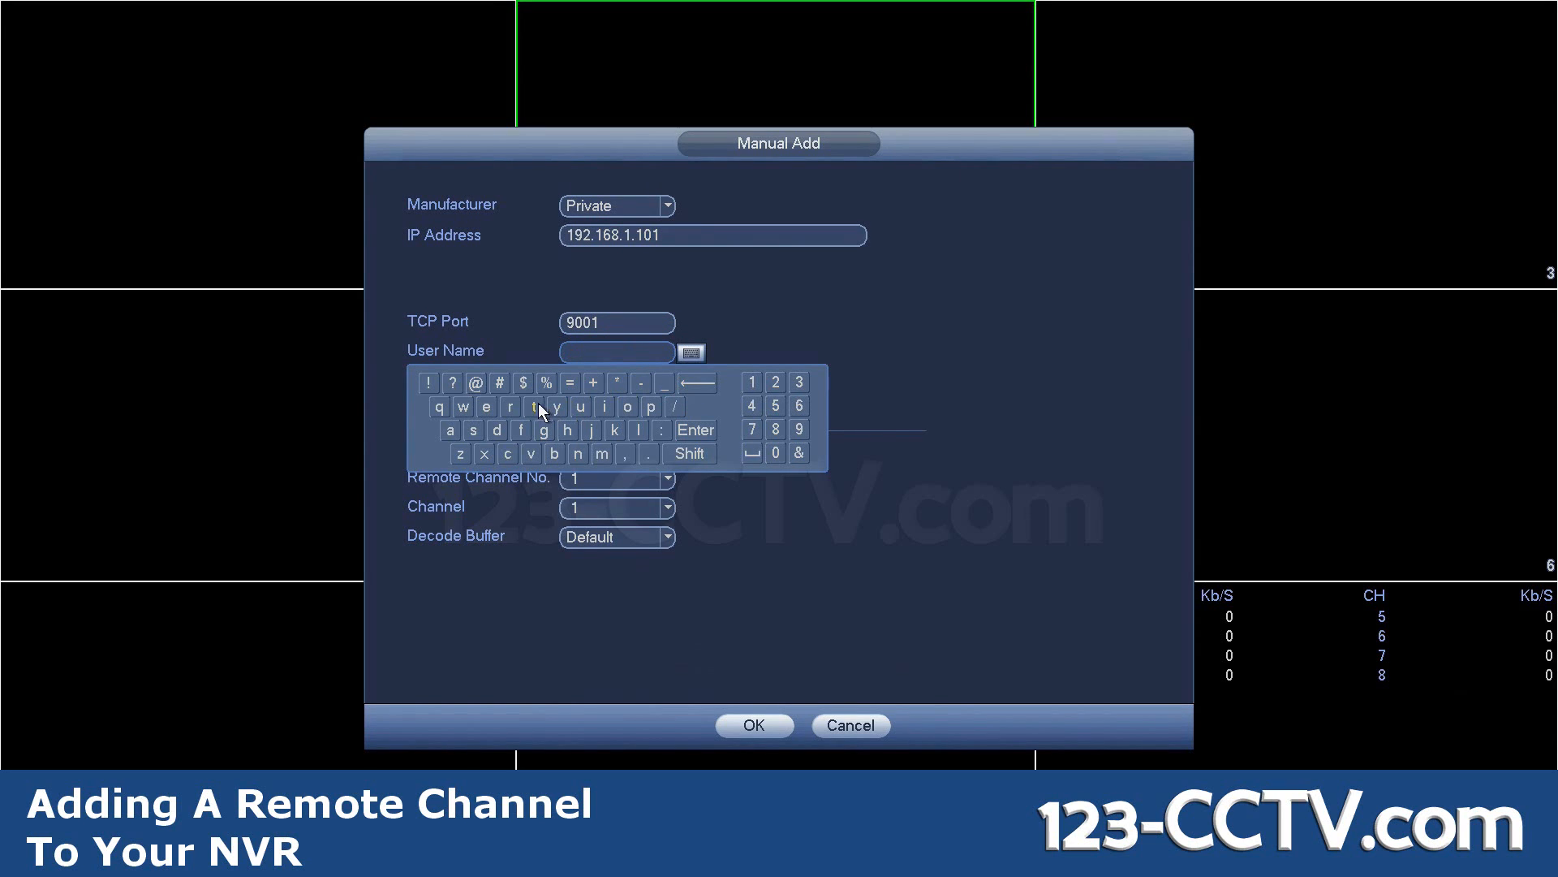
pyautogui.write('test1')
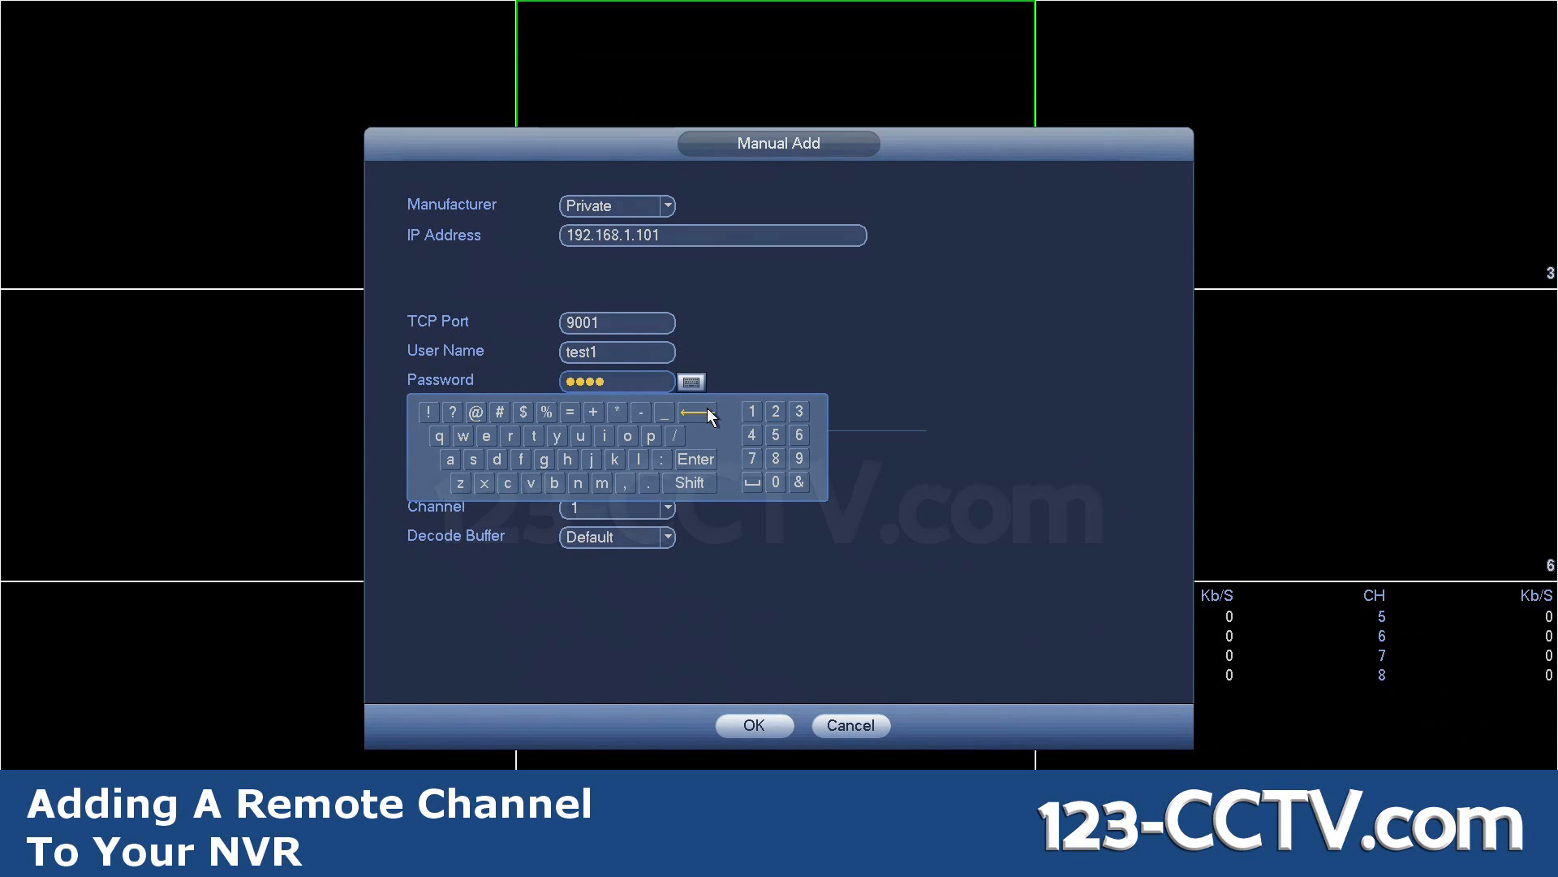
pyautogui.click(798, 434)
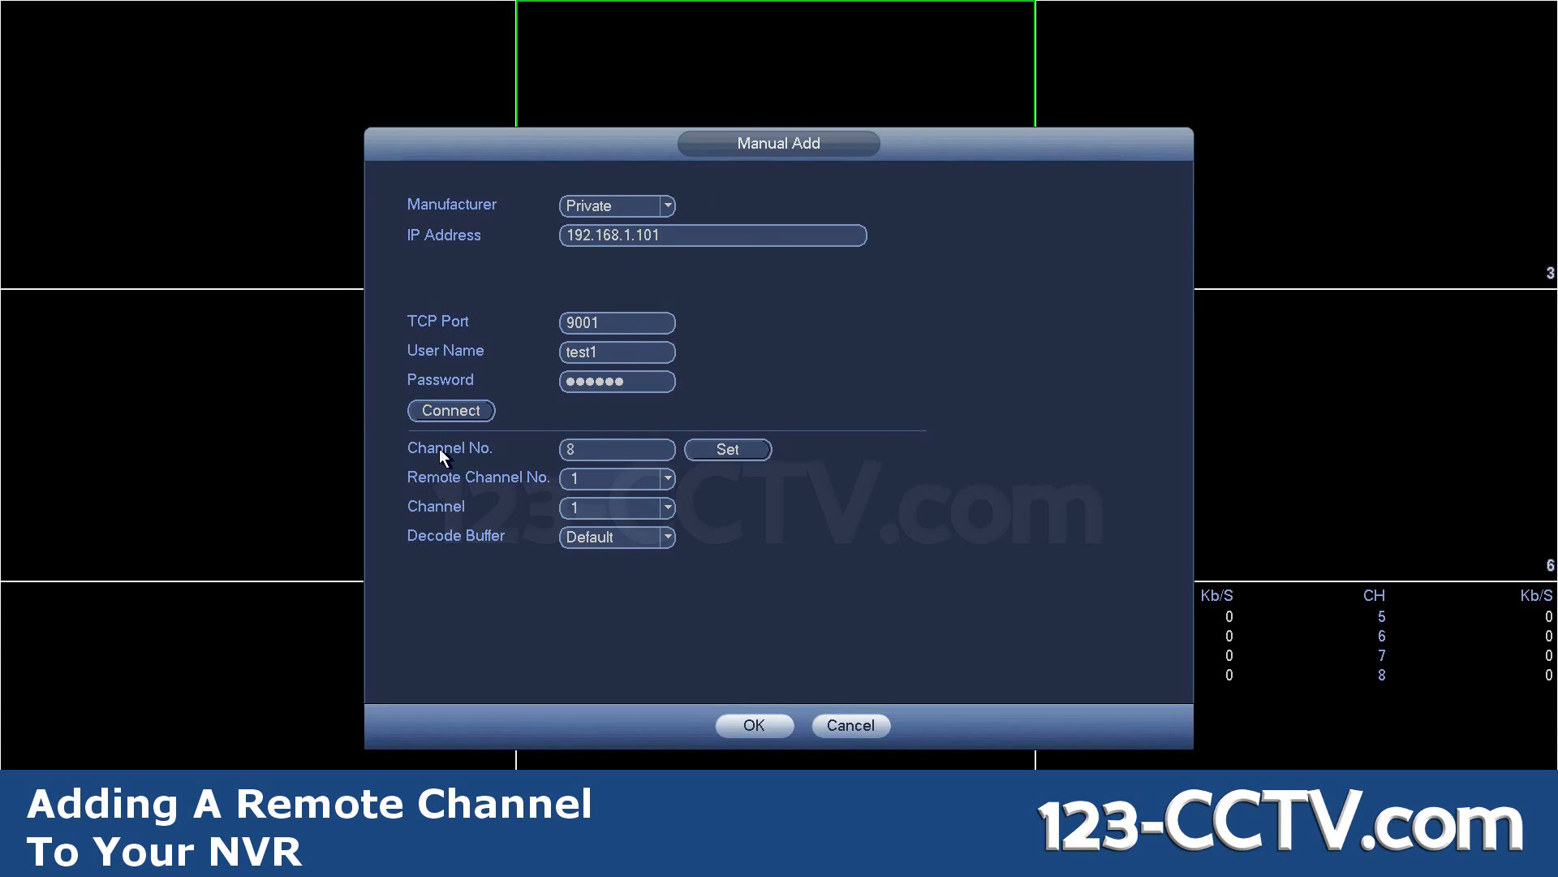
pyautogui.moveTo(625, 457)
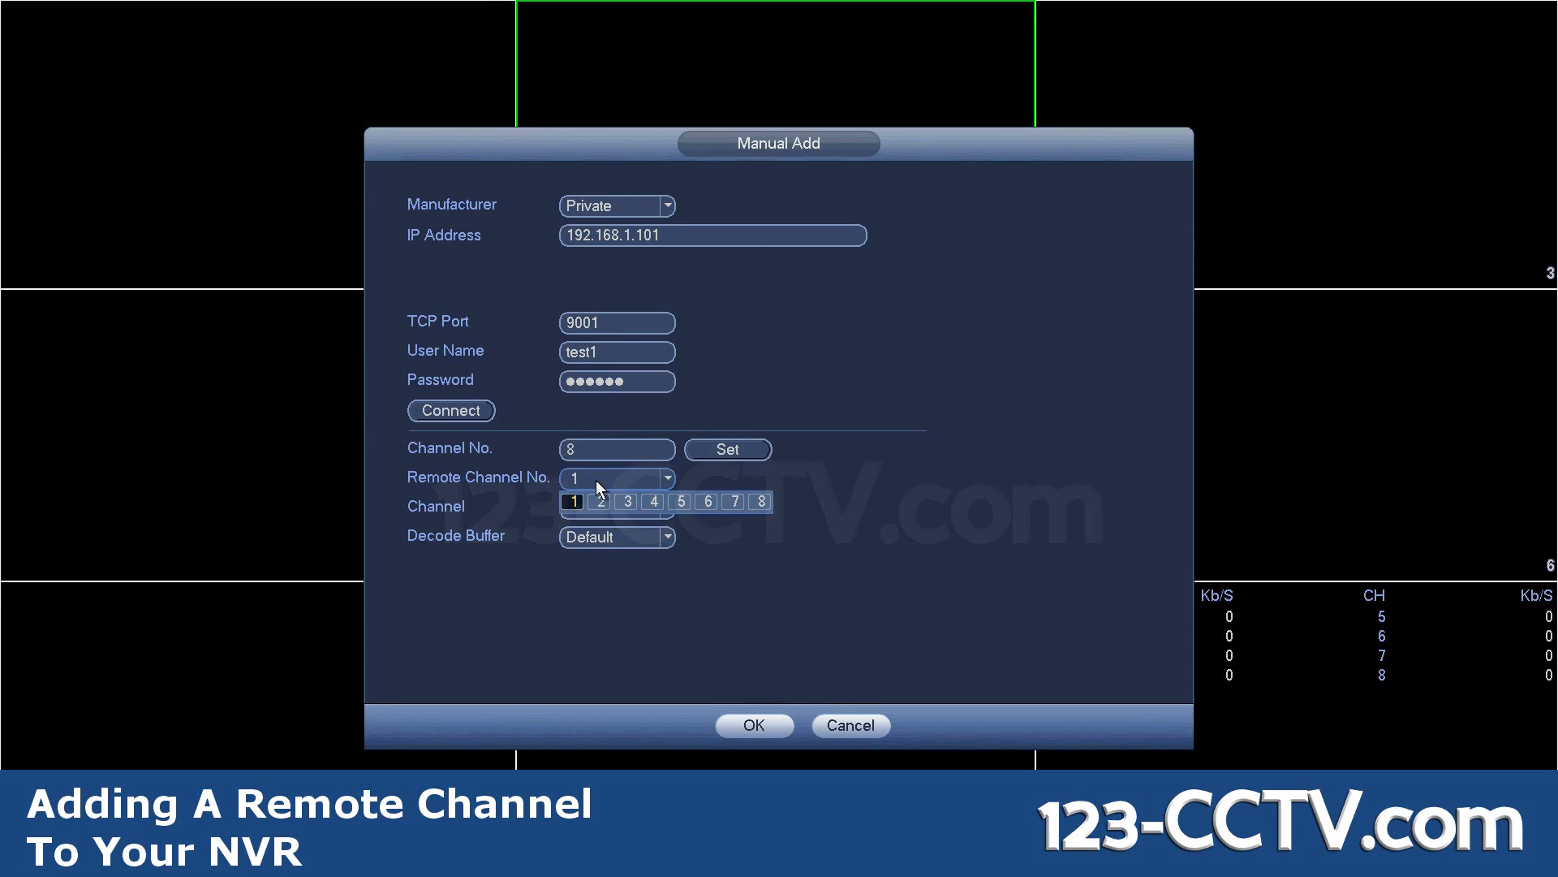
# Keep remote channel 1 as the starting channel for 8 channels and confirm
pyautogui.click(761, 502)
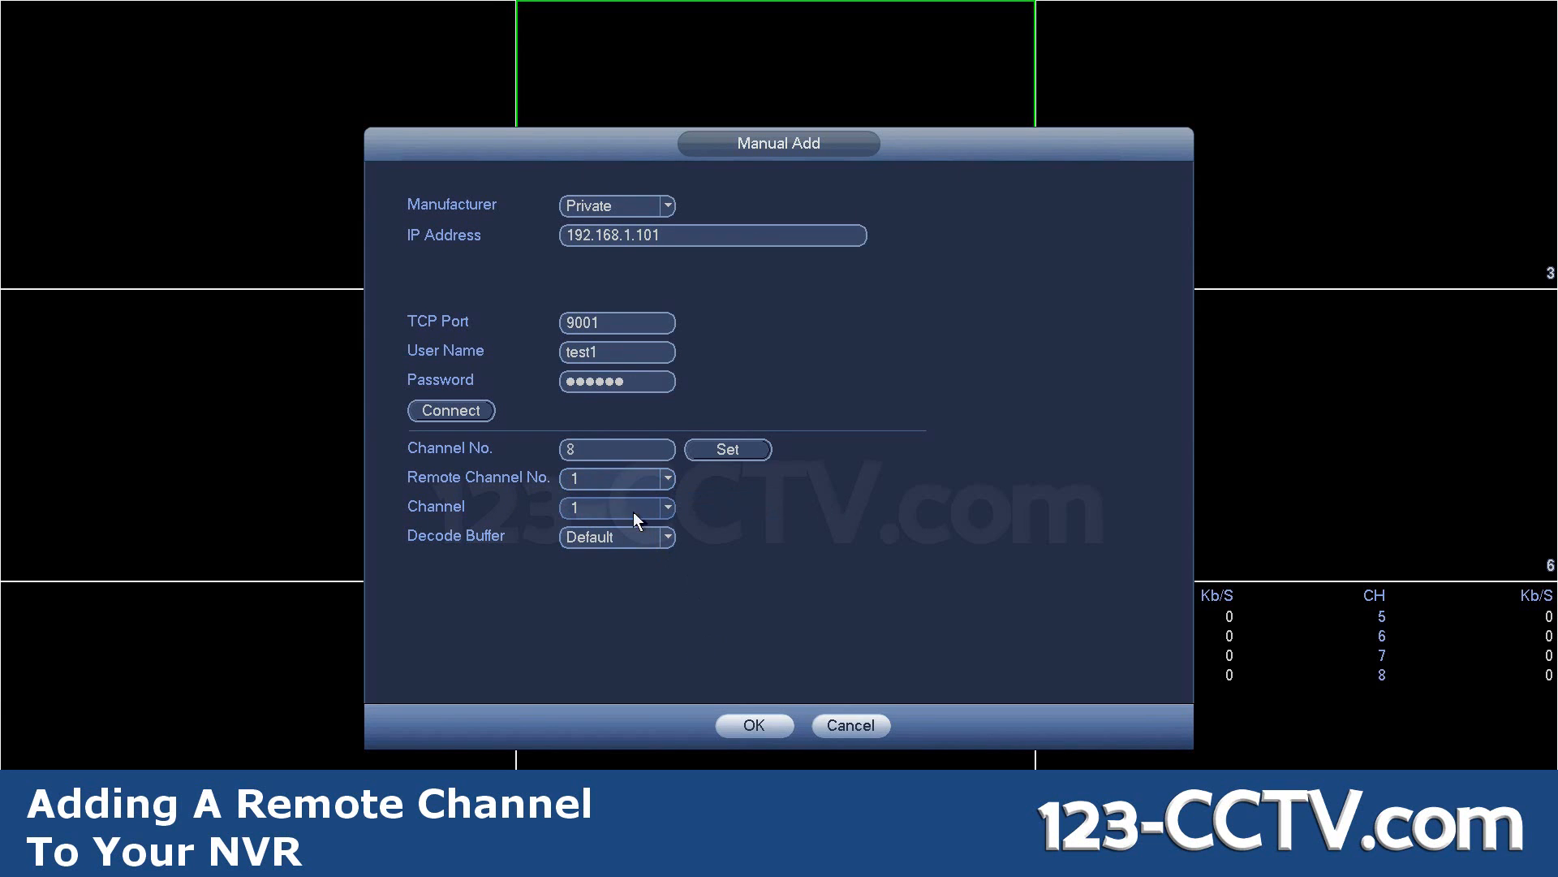
pyautogui.click(754, 724)
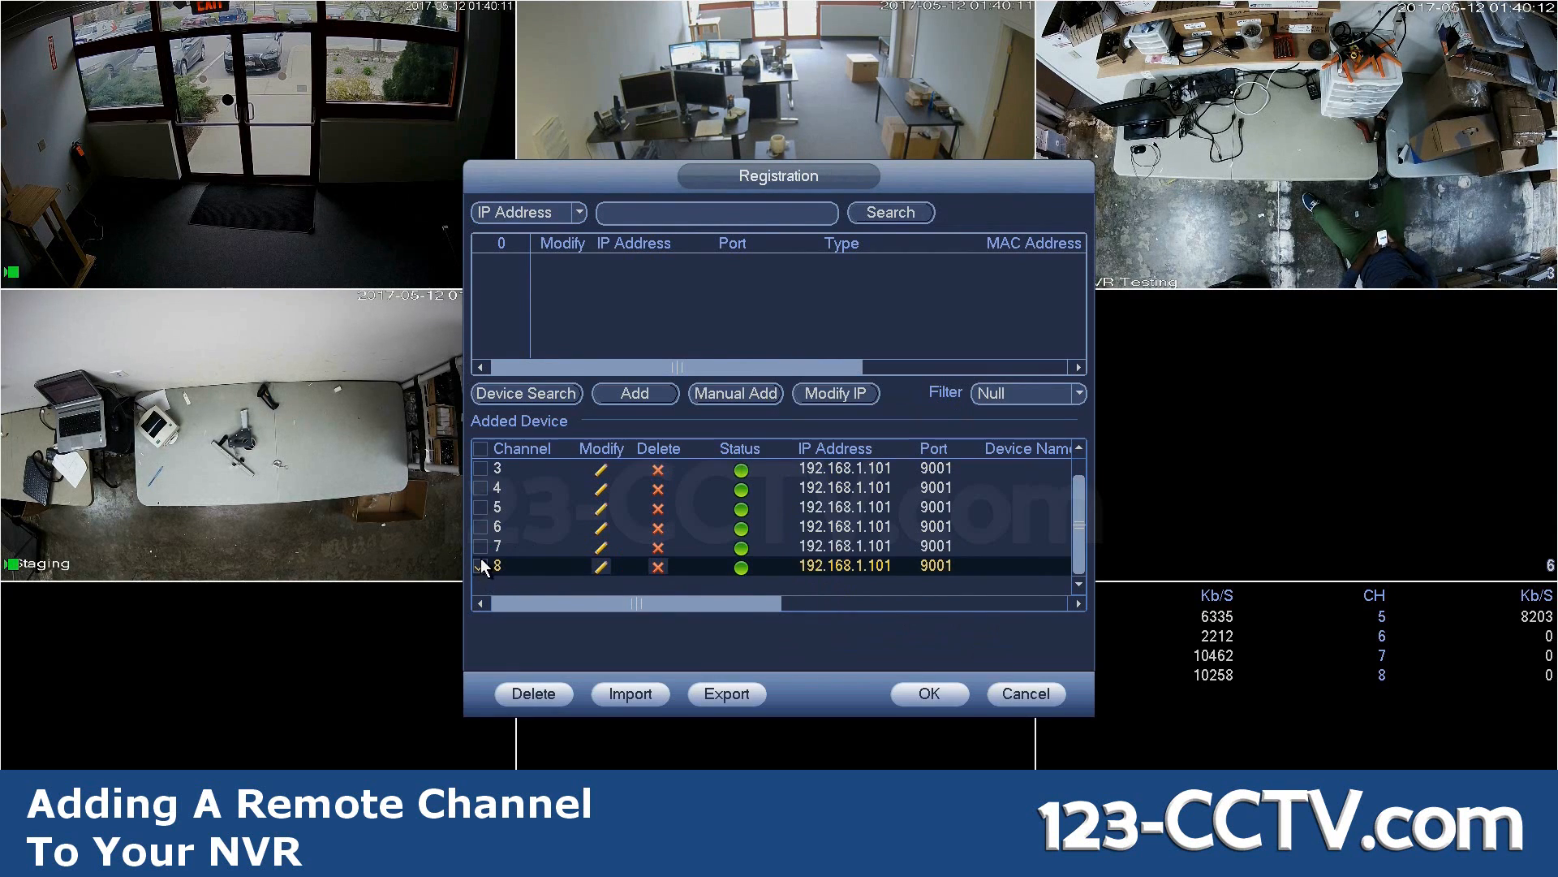
# Review the registered 192.168.1.101:9001 channels and their live feeds
pyautogui.click(480, 545)
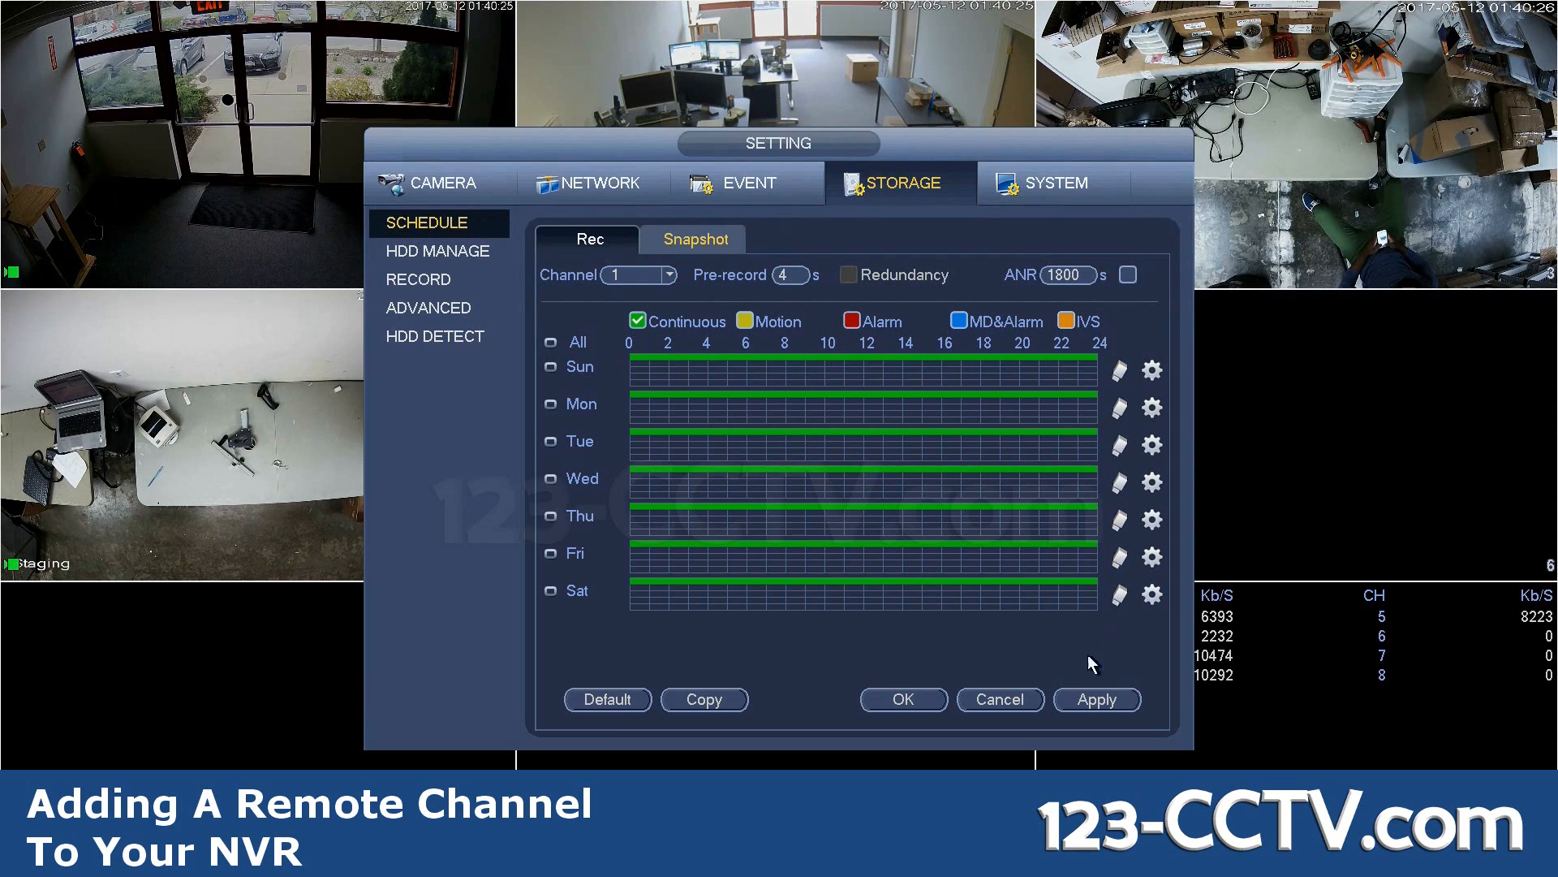
pyautogui.moveTo(732, 612)
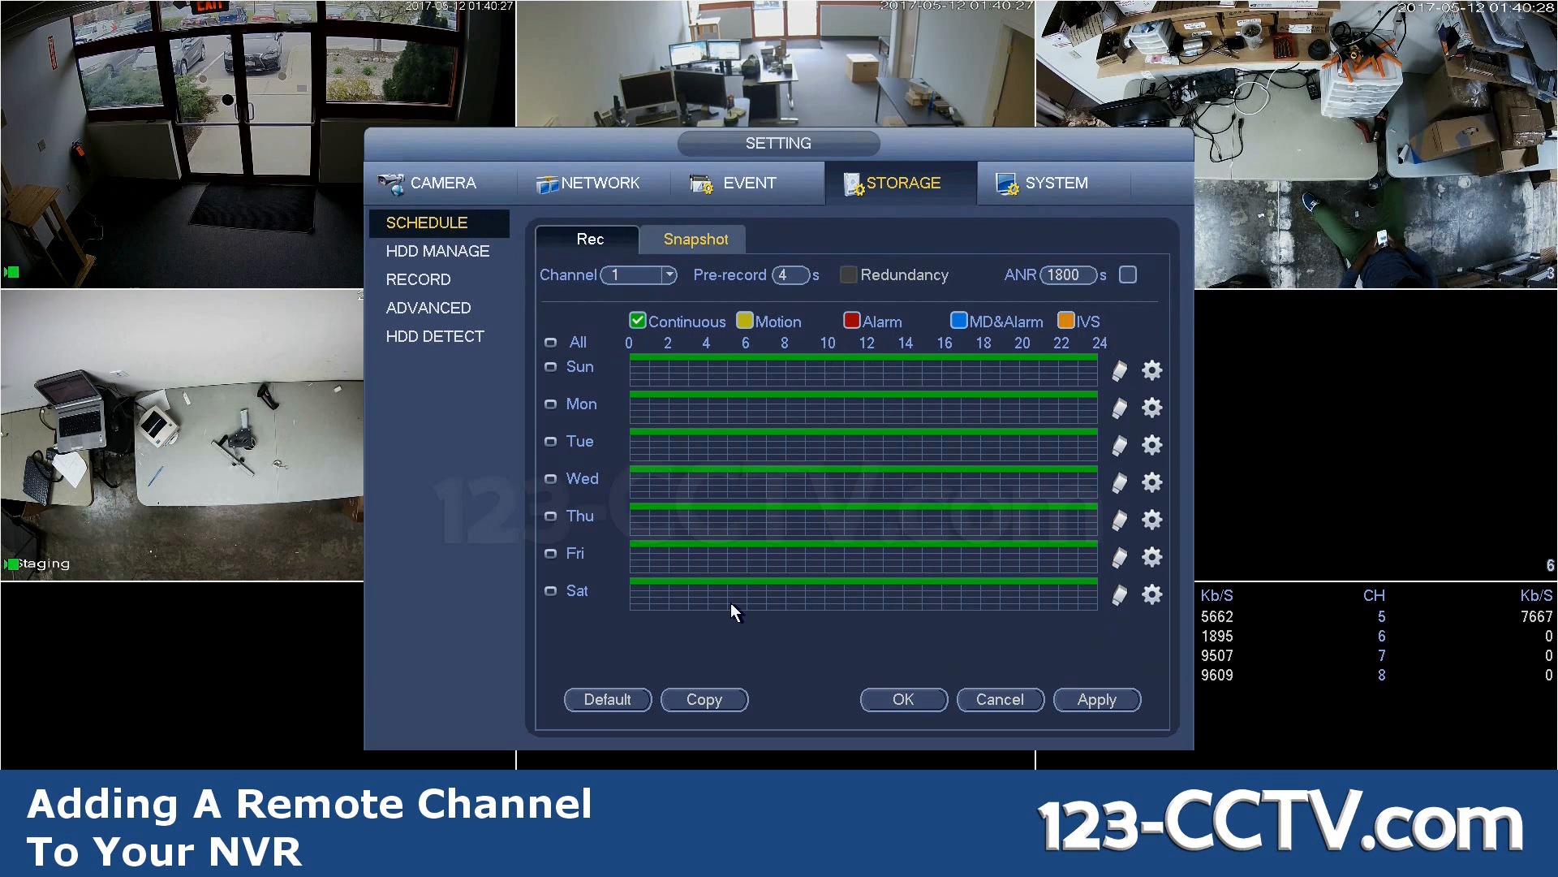